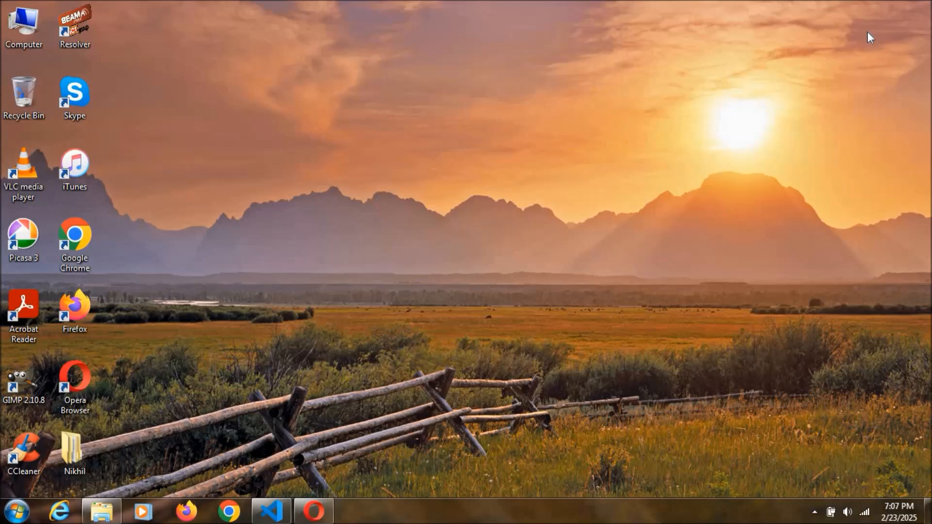
mouse_move(738, 156)
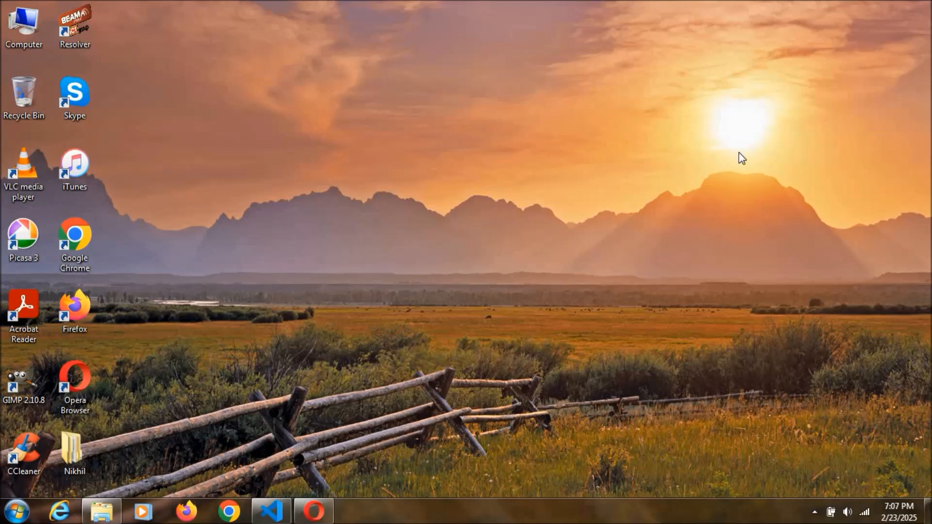
Open Opera from the taskbar to show the js-dos documentation overview page.
click(308, 508)
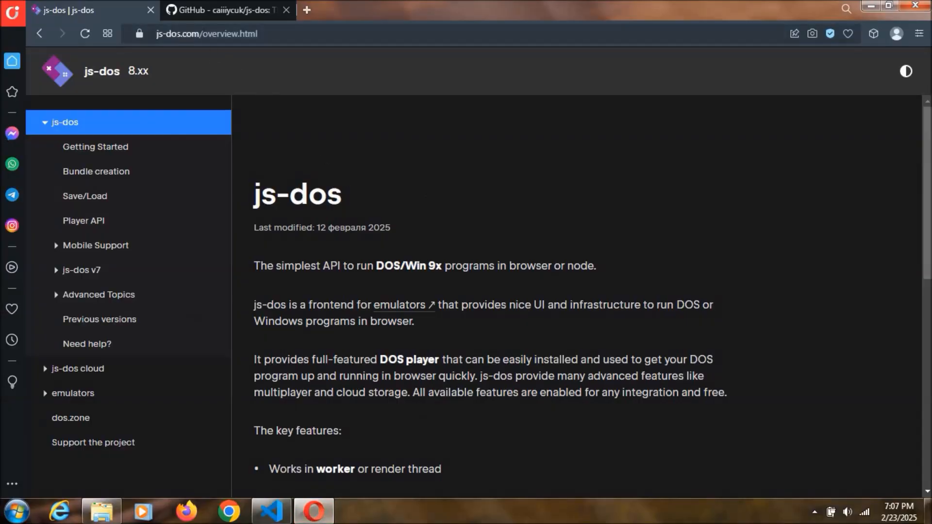
mouse_move(161, 154)
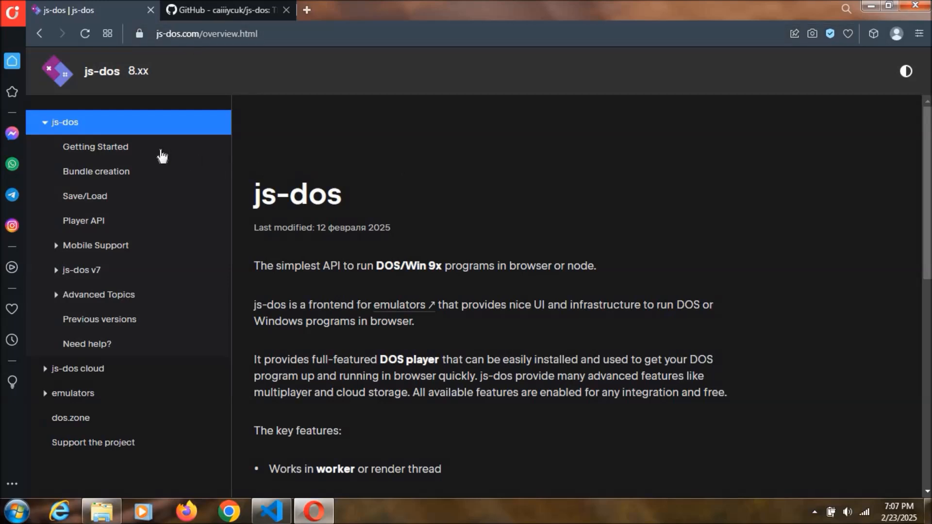
Open the Getting Started guide and jump to its bundle and Test in browser sections.
click(96, 147)
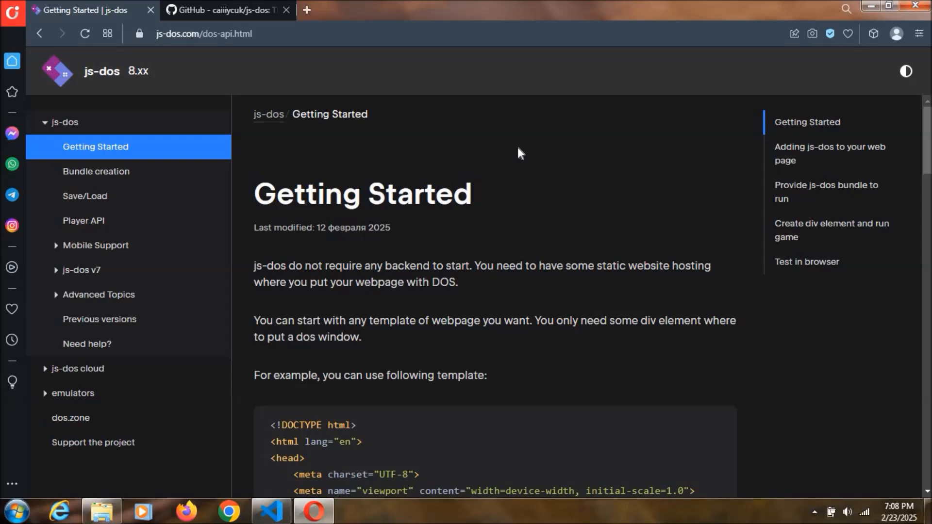
click(830, 154)
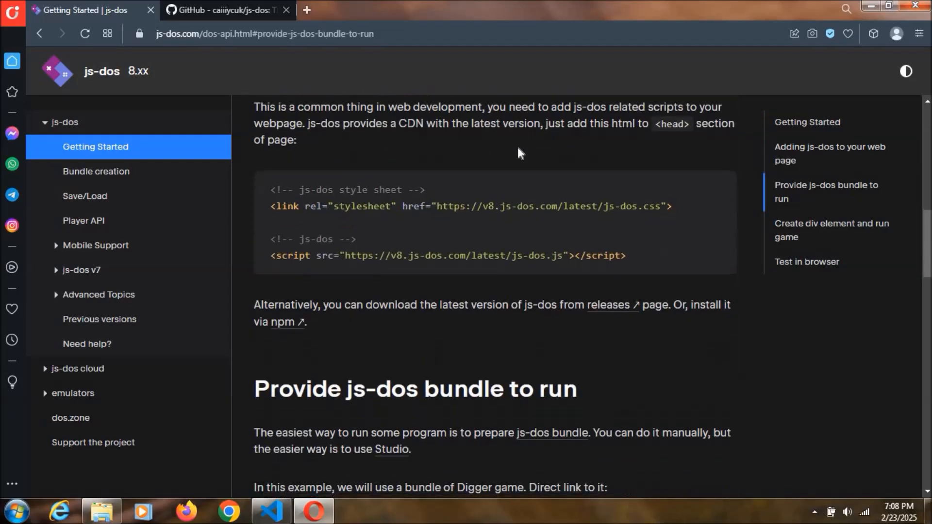
click(806, 262)
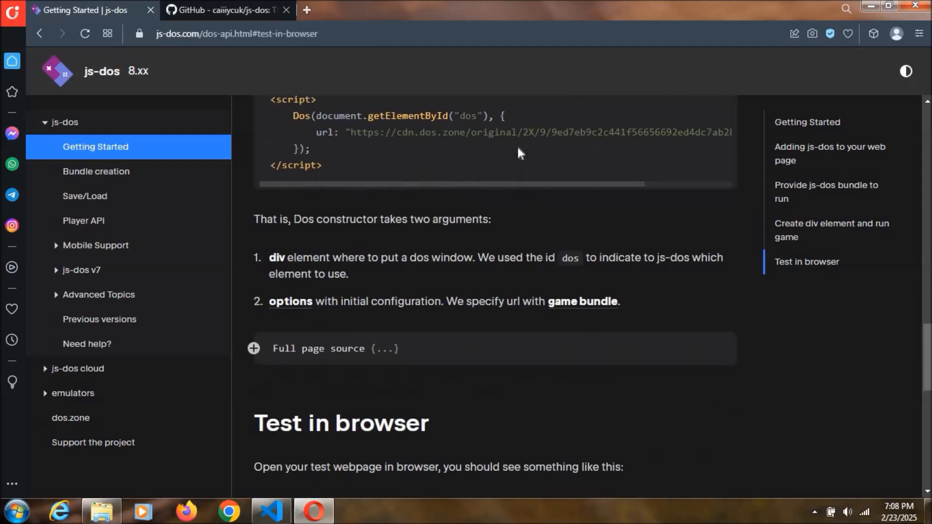
Expand the Full page source example and copy its HTML code.
scroll(down, 3)
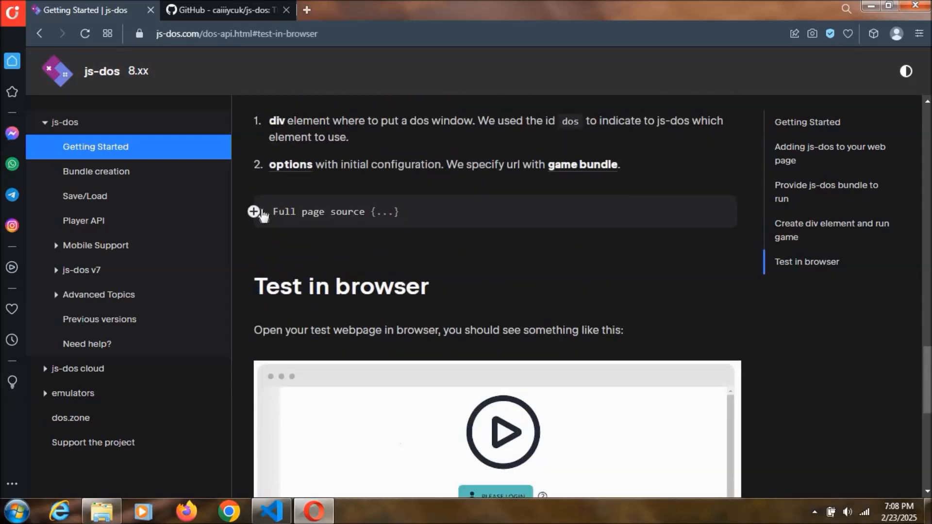
click(254, 212)
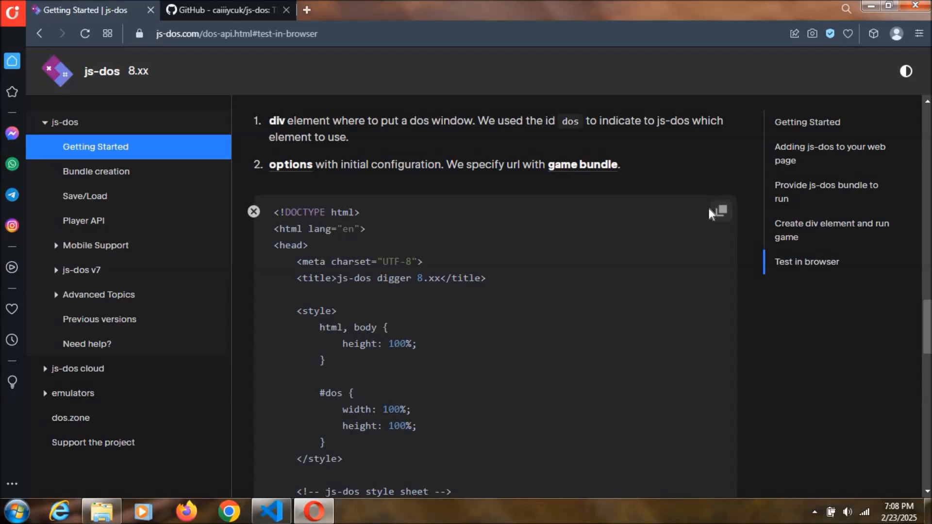
click(831, 230)
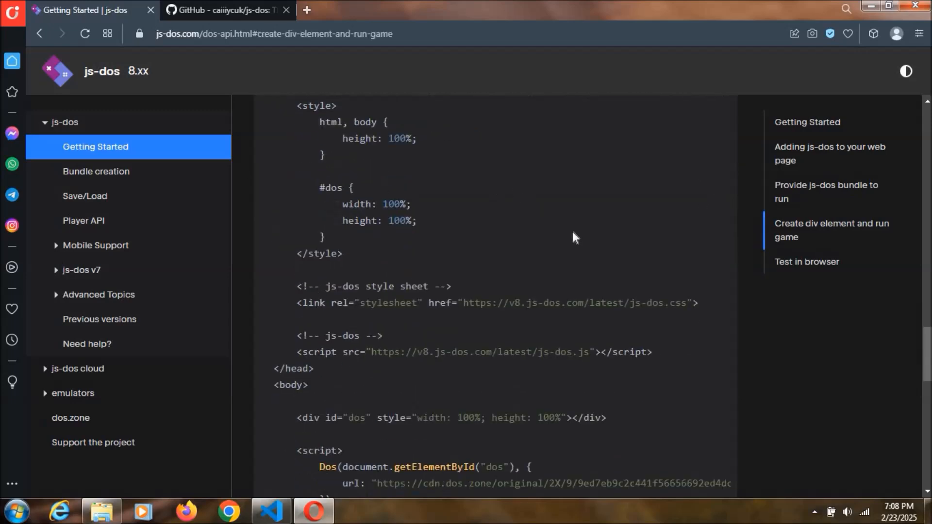
mouse_move(577, 242)
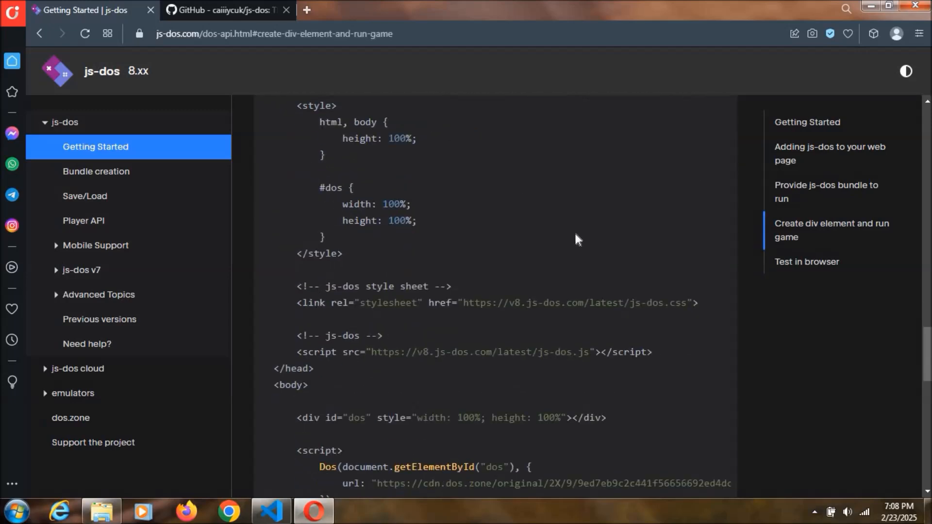
mouse_move(510, 201)
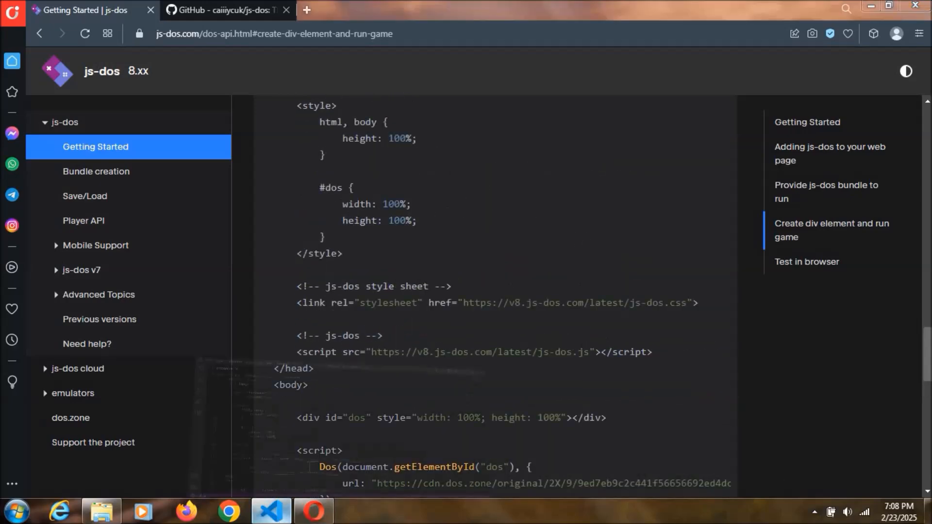
Switch to jsdos.html in VS Code and select the stylesheet comment and link lines.
click(270, 509)
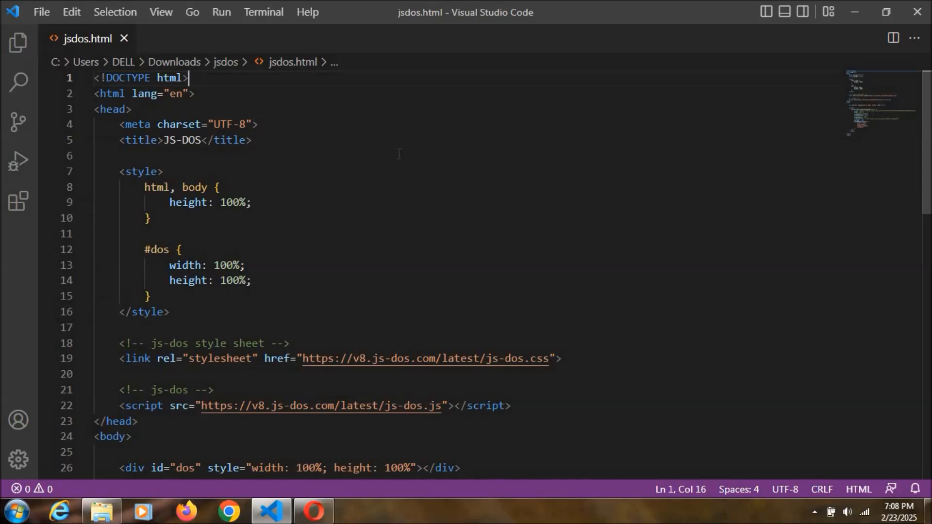
mouse_move(395, 154)
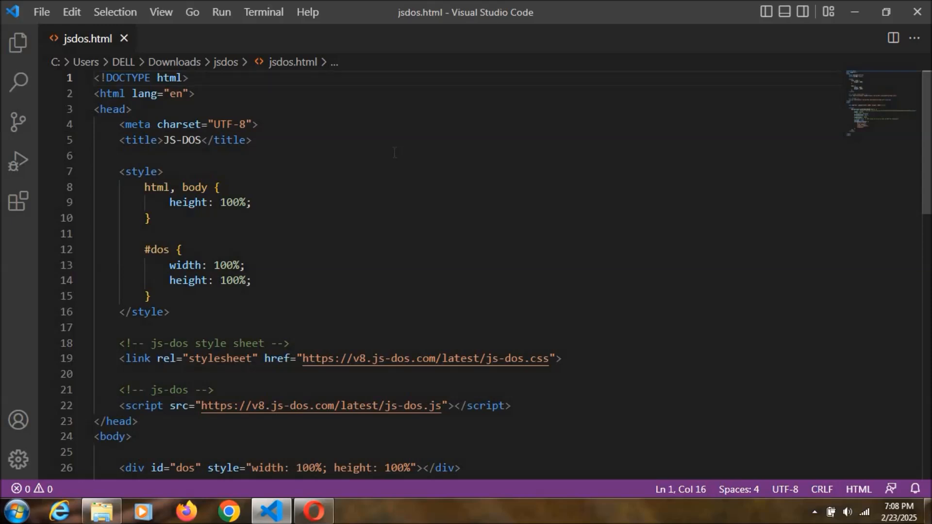
mouse_move(374, 185)
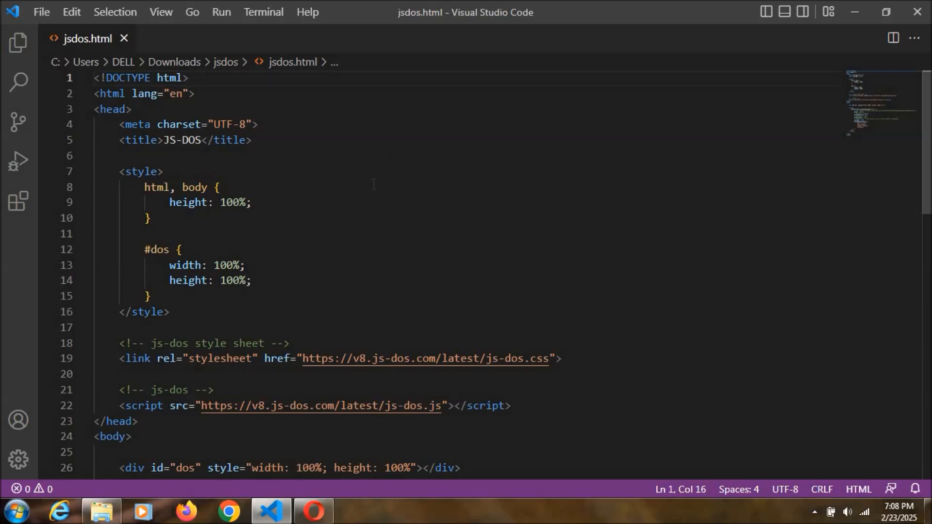
scroll(down, 3)
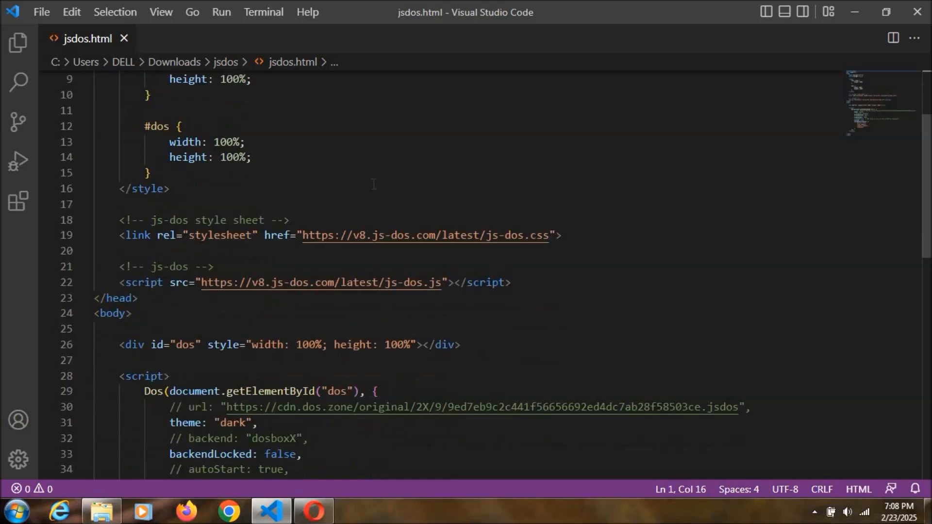
drag(119, 220, 169, 219)
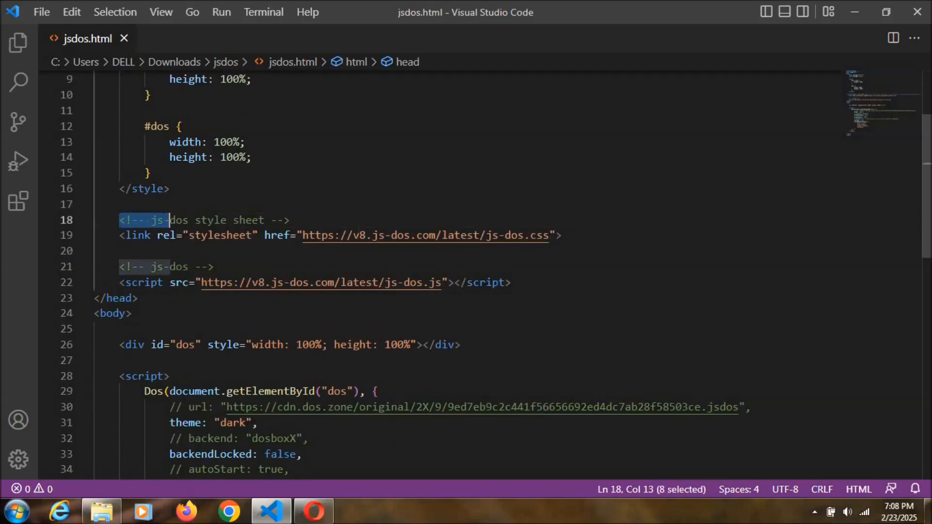
drag(169, 220, 561, 235)
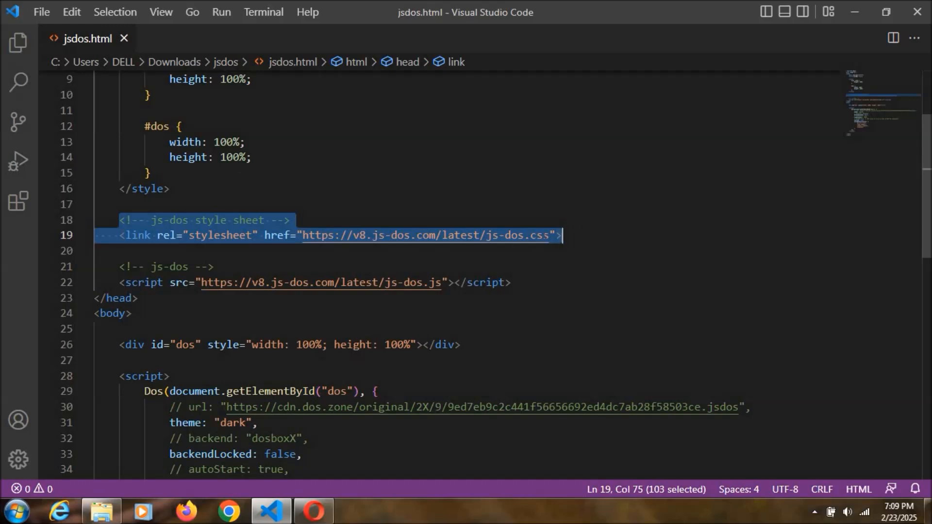
scroll(down, 3)
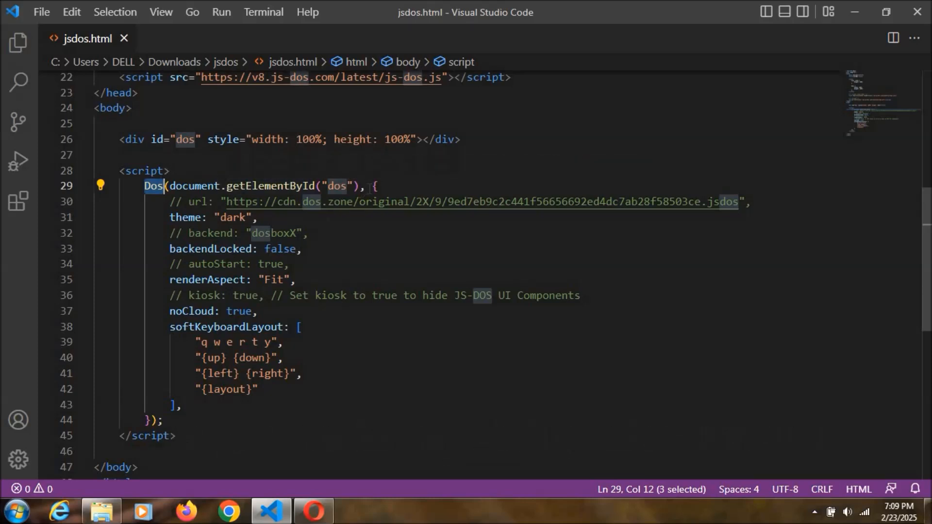
Select the Dos player options object in lines 30–44, then return to the browser guide.
drag(374, 185, 300, 249)
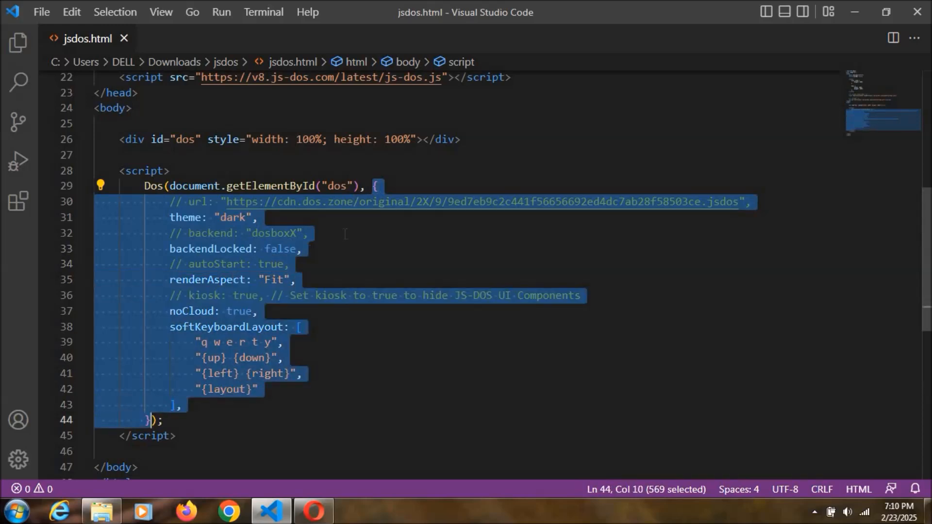
key(Delete)
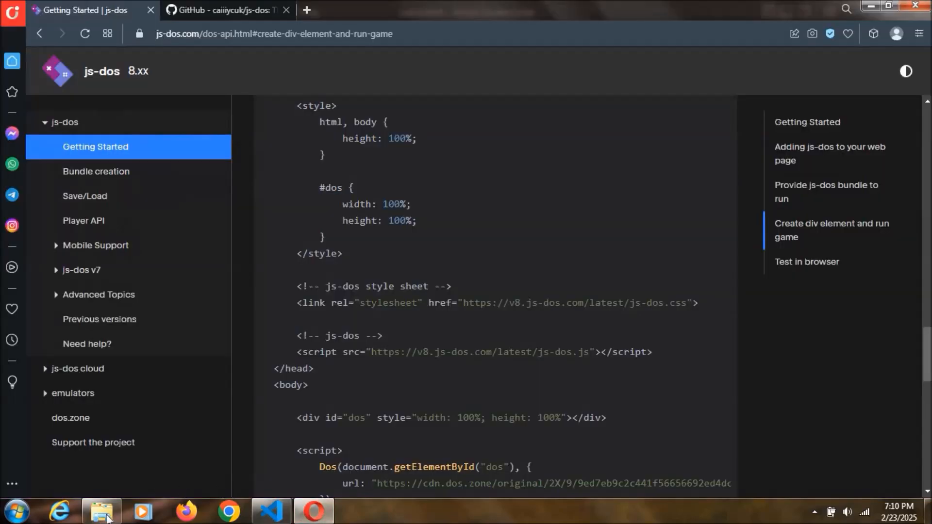
Open jsdos.html in Opera and browse Downloads for a jsdos/zip bundle.
click(102, 508)
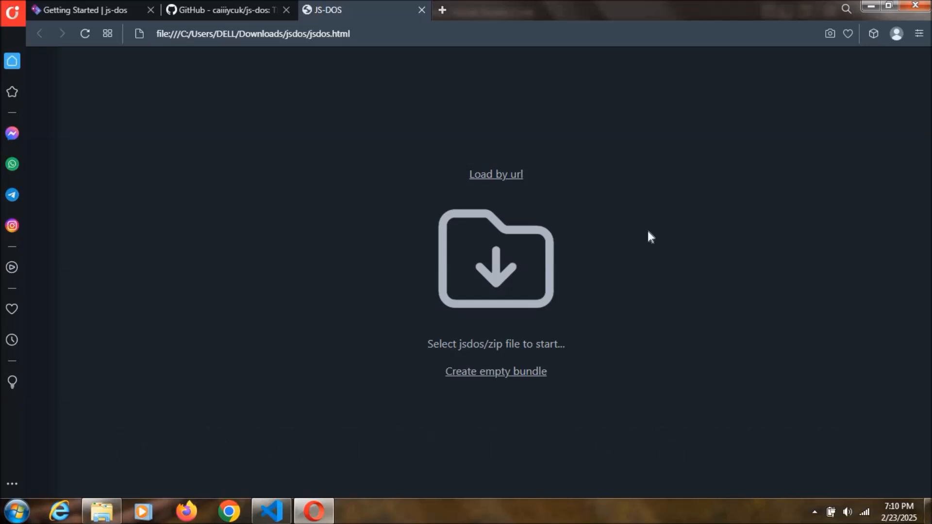
mouse_move(551, 259)
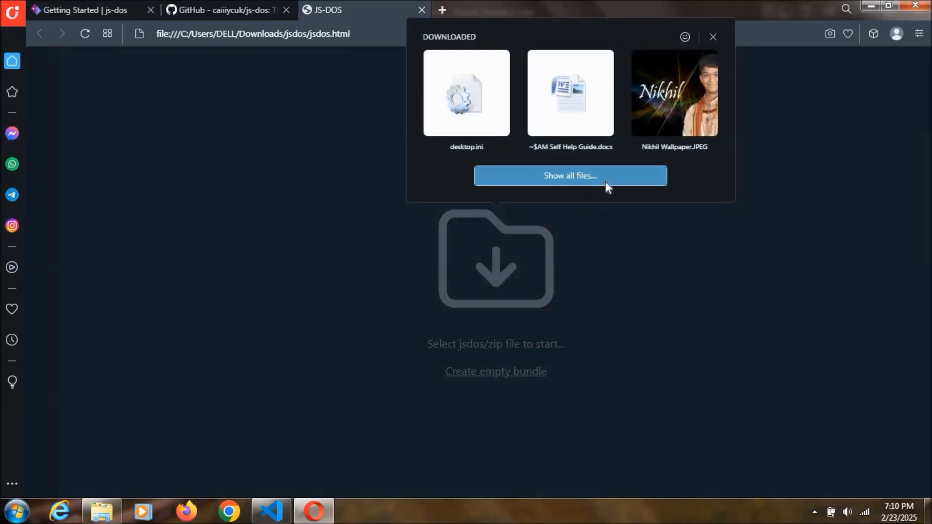
click(570, 175)
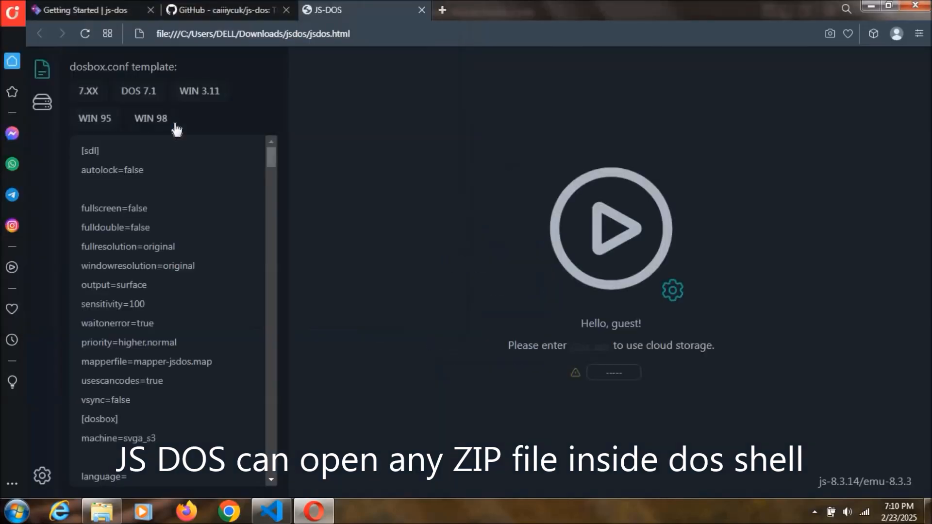
mouse_move(643, 238)
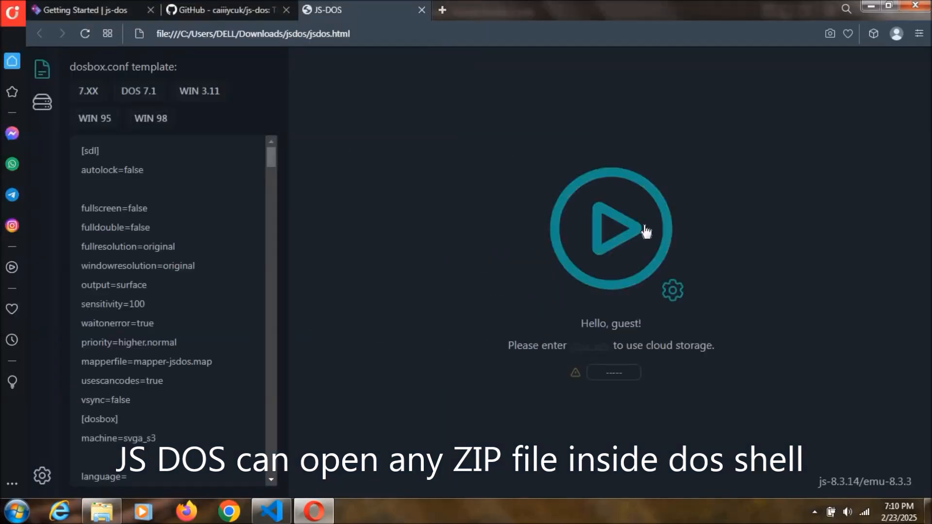
Start the loaded bundle and enter 'pacp' to launch PAC PC II.
click(609, 233)
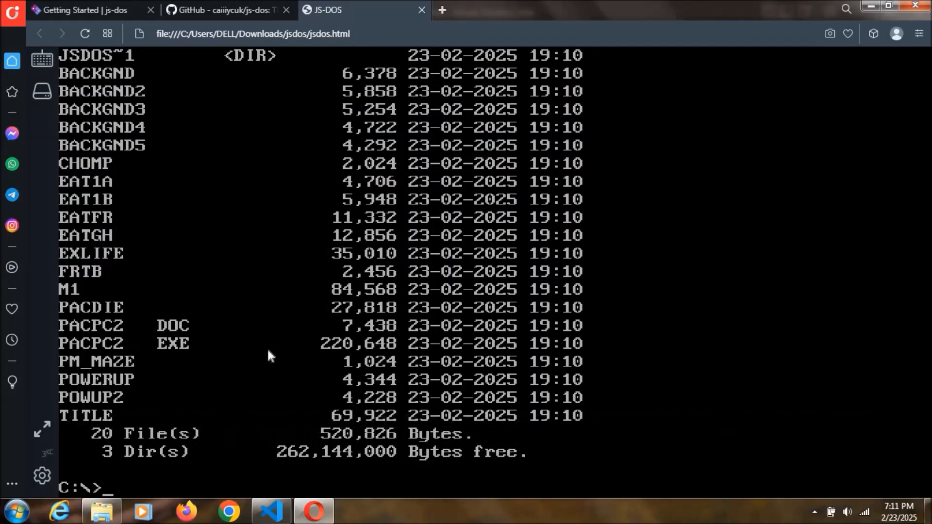
mouse_move(276, 357)
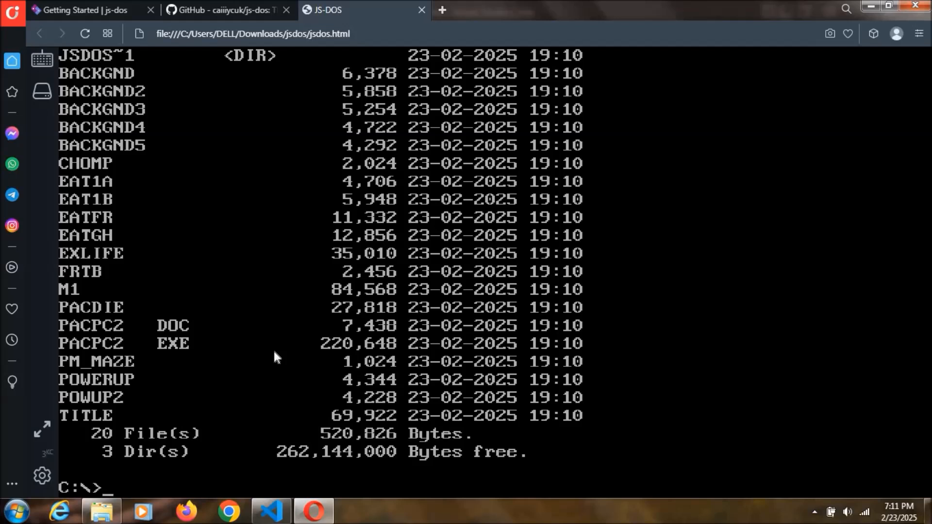
text(pacp)
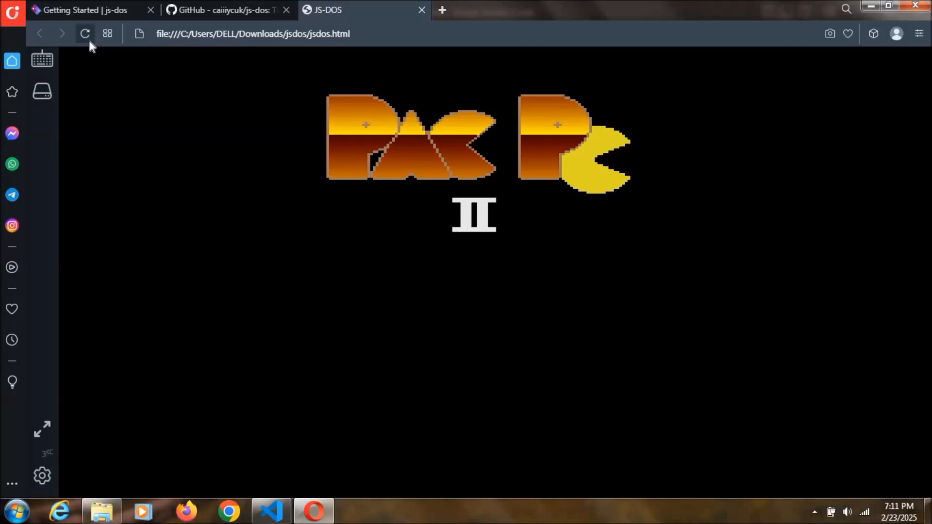
Reload the page back to the 'Select jsdos/zip file' screen, then switch to VS Code.
click(86, 34)
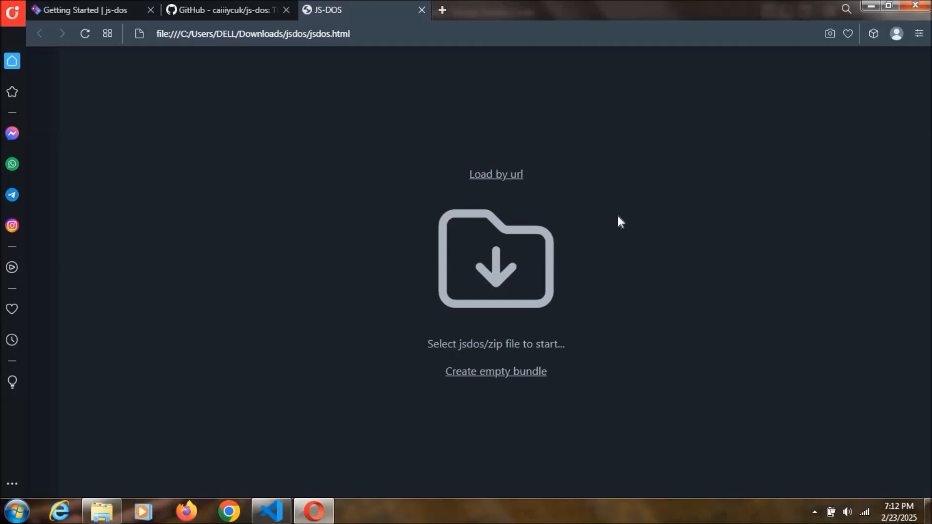
mouse_move(607, 220)
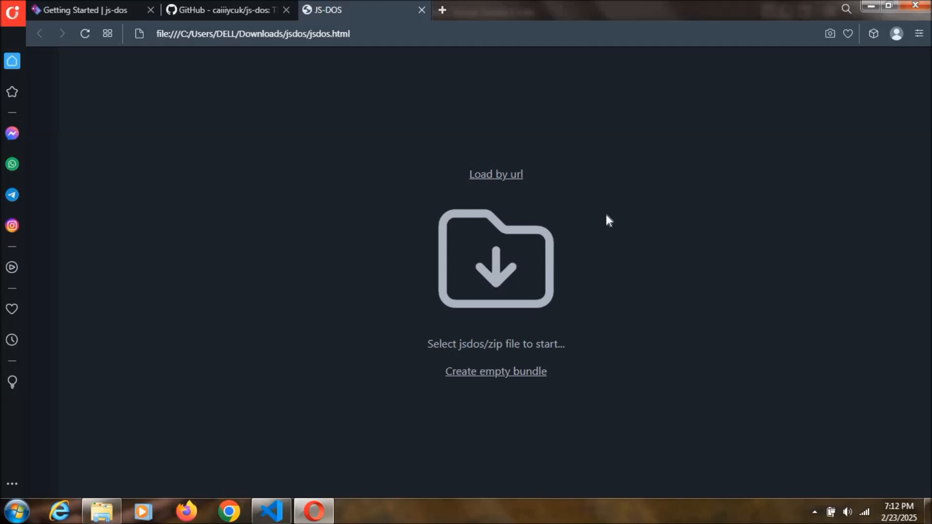
click(88, 10)
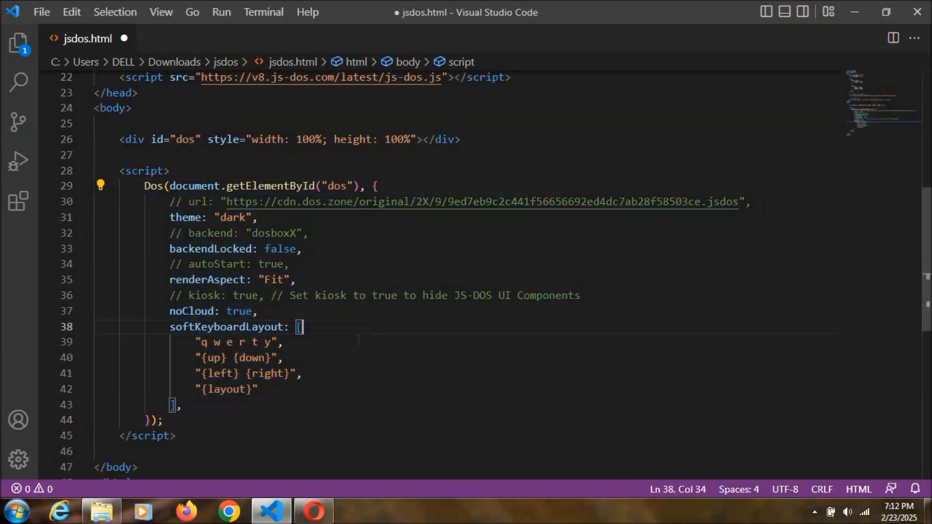
Uncomment the backend: "dosboxX" line in jsdos.html and save the file.
key(ctrl+s)
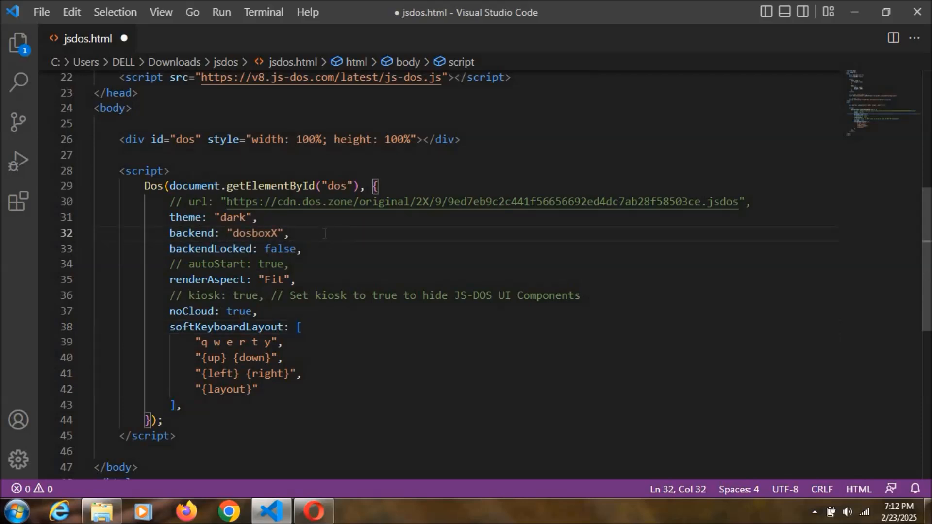
key(Ctrl+s)
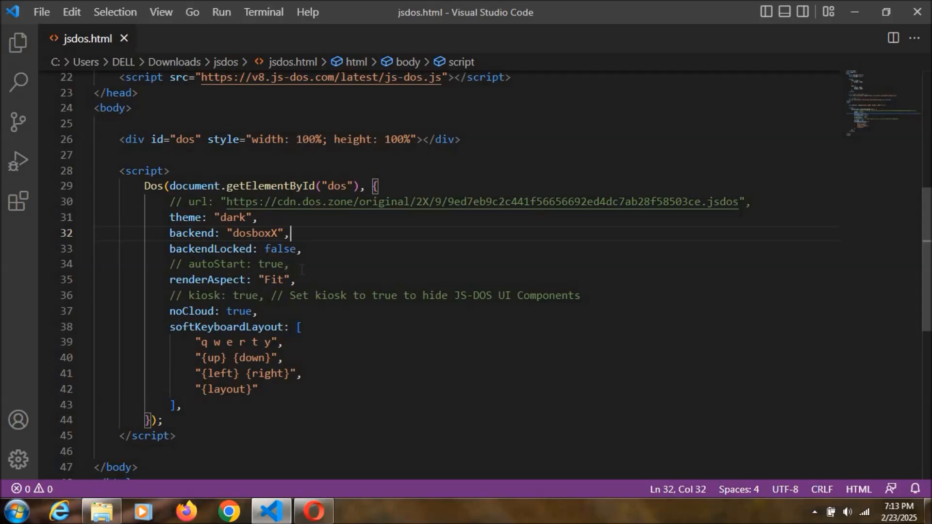
scroll(down, 3)
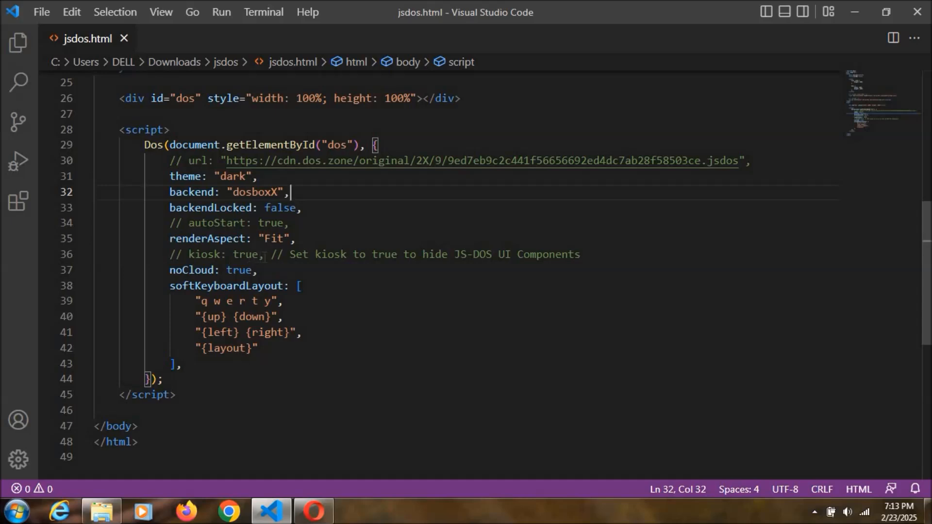
Uncomment the kiosk and autoStart lines and comment out the dosboxX backend line.
click(266, 254)
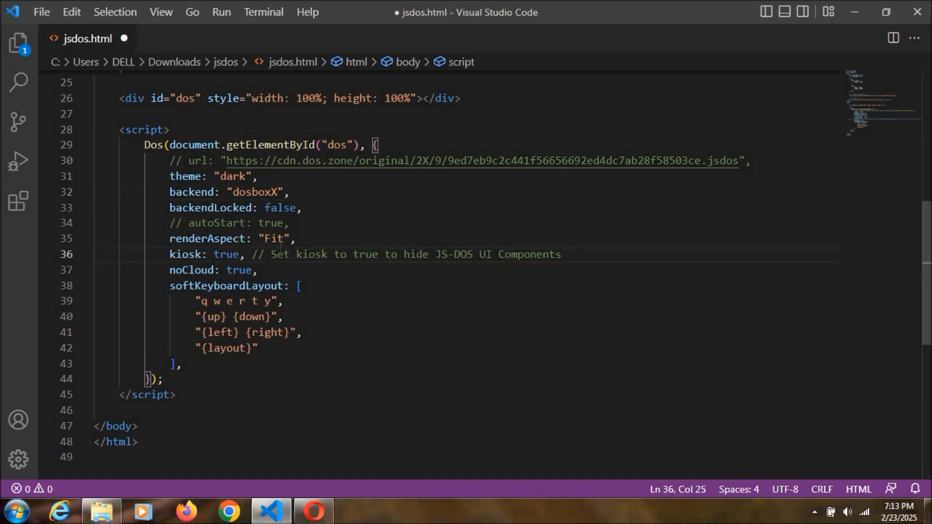
key(Ctrl+s)
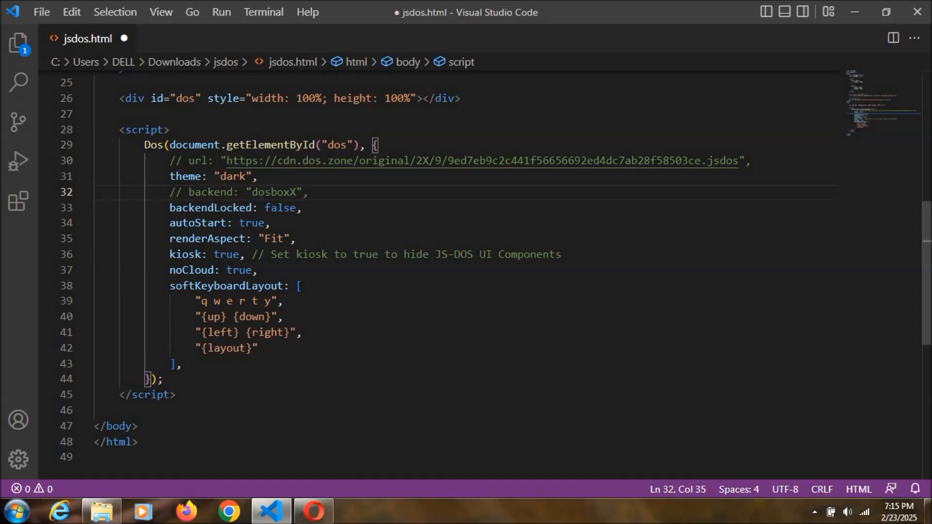
mouse_move(333, 186)
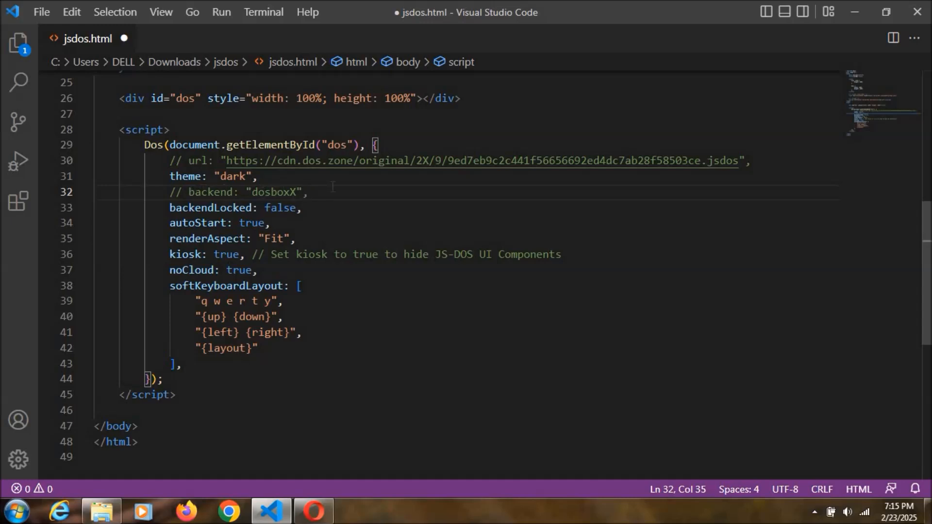
Save jsdos.html, run PacMan.jsdos on the reloaded page, then view the js-dos GitHub tab.
key(Ctrl+s)
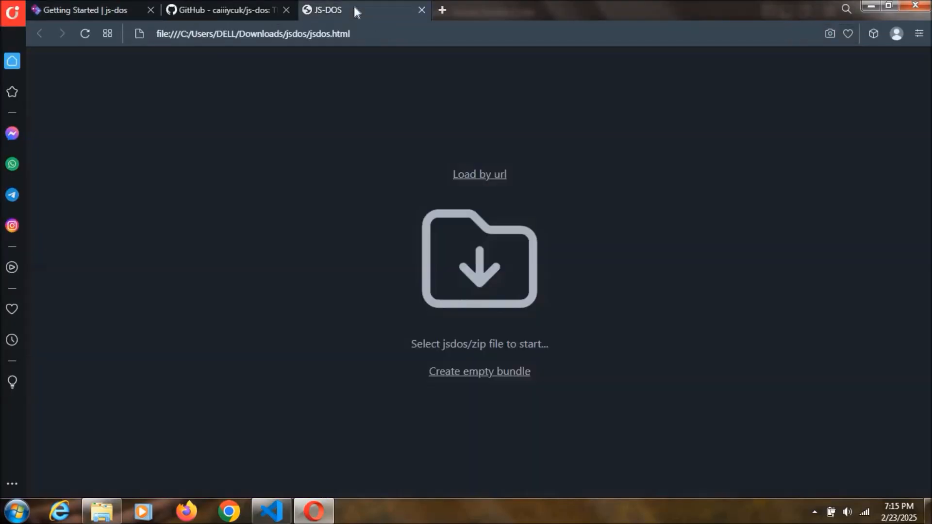
mouse_move(261, 135)
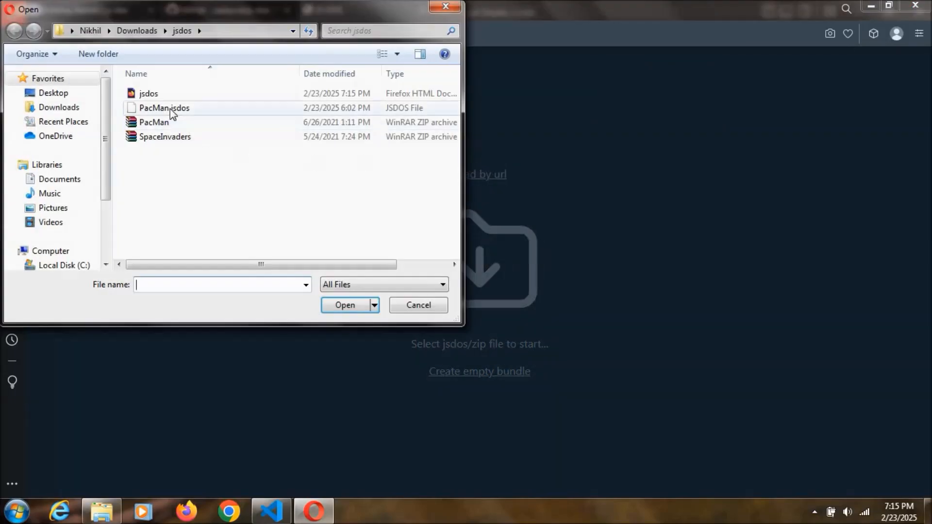
mouse_move(163, 113)
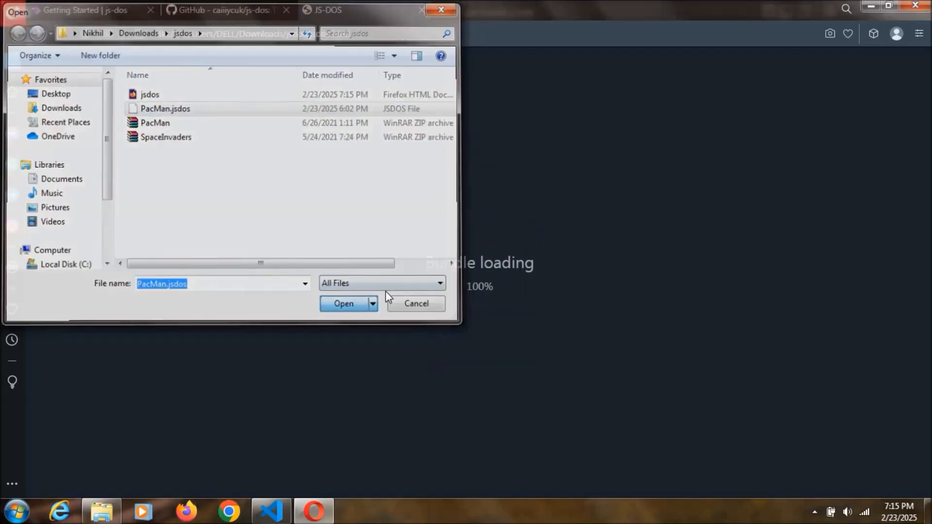
click(343, 303)
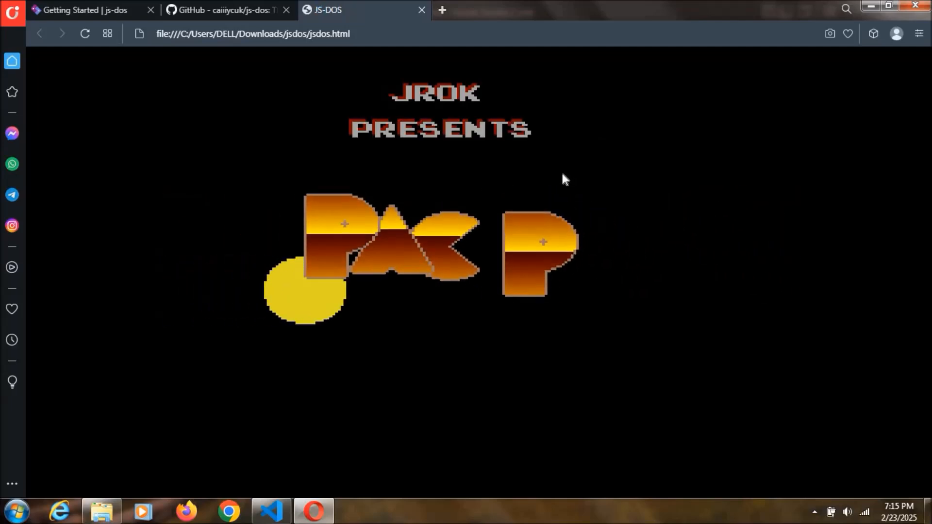
click(227, 10)
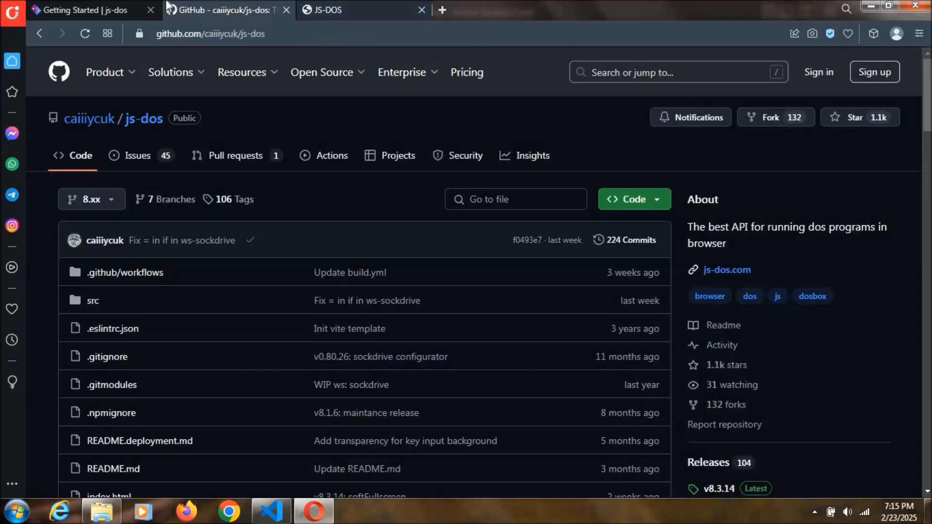
Close the JS-DOS player tab and scroll through the js-dos README.
click(420, 9)
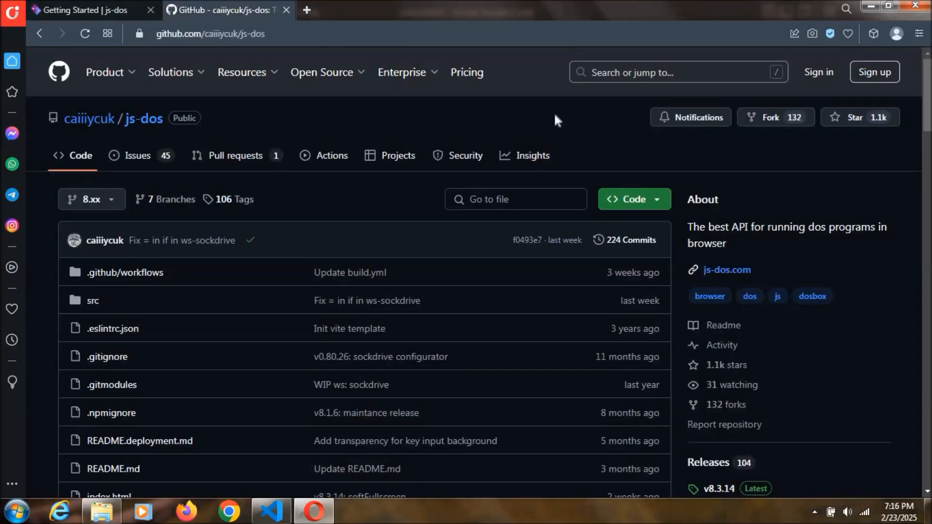
scroll(down, 3)
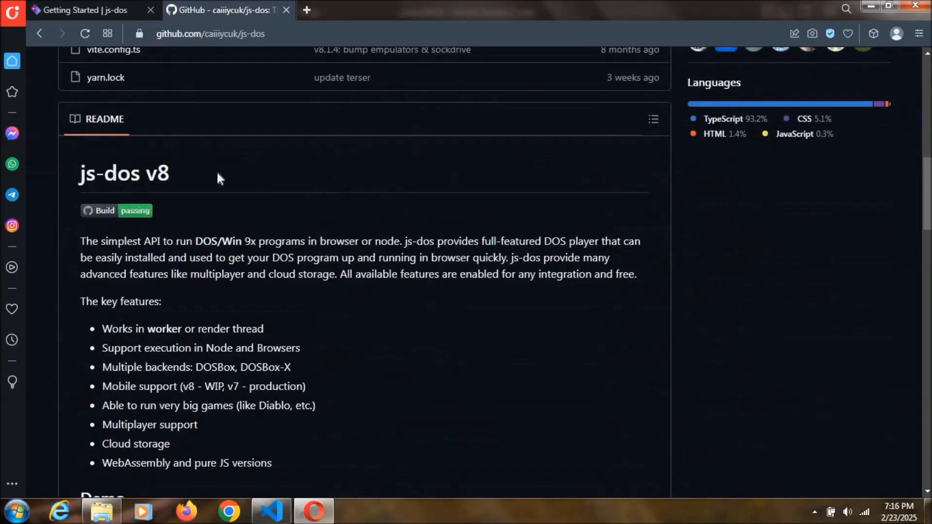
scroll(down, 3)
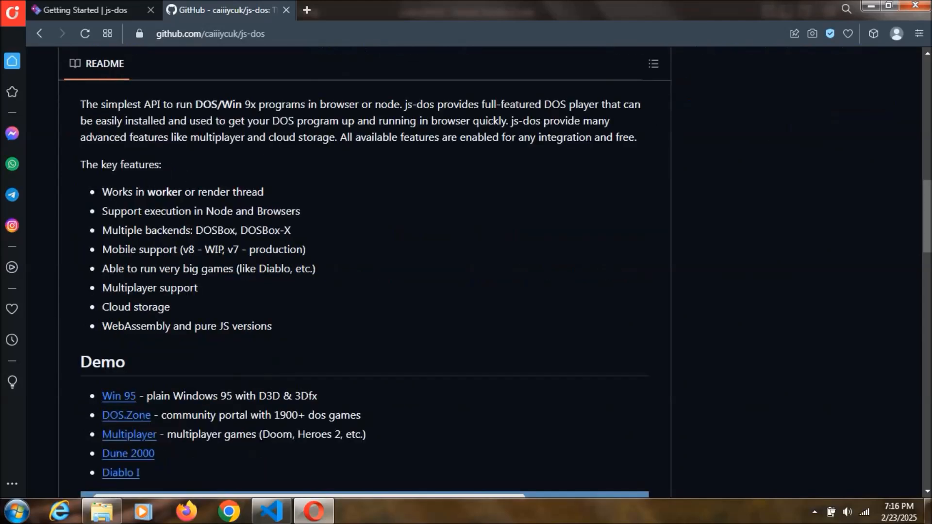
mouse_move(309, 201)
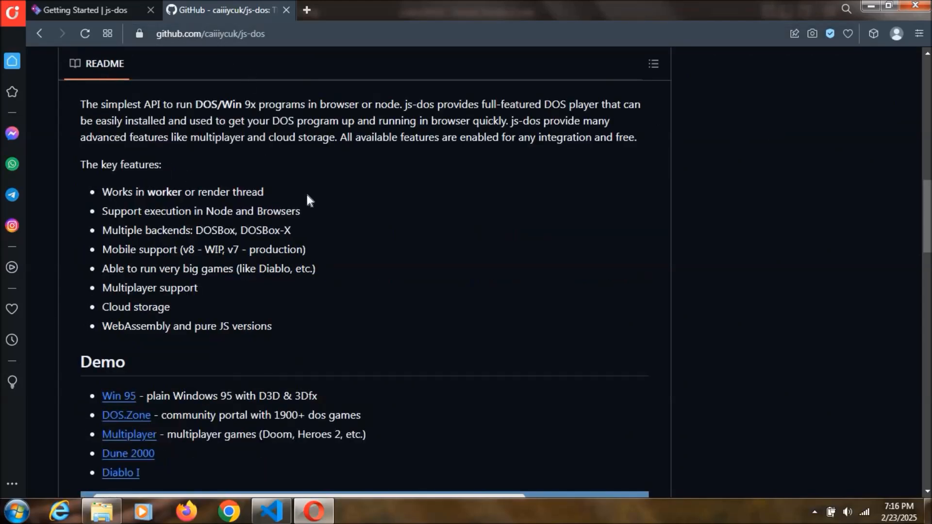
scroll(down, 3)
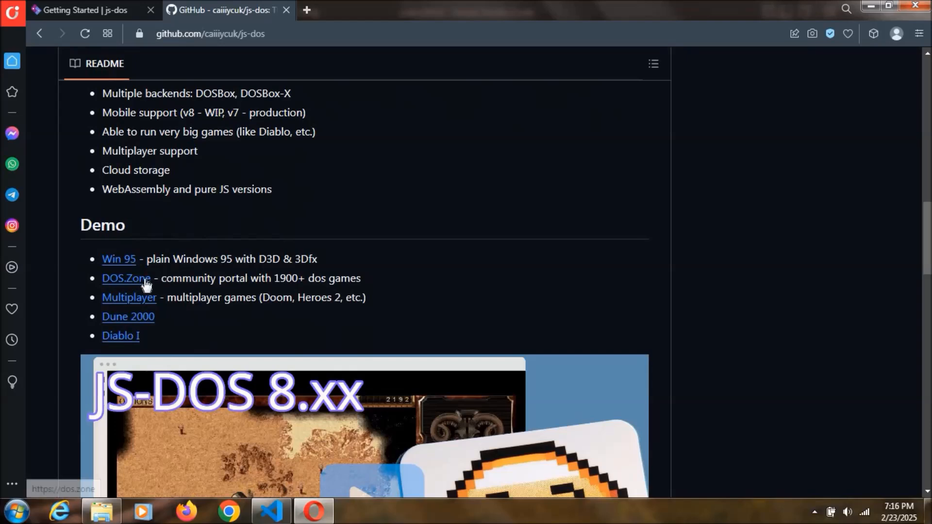
Visit the DOS.Zone game portal from the README, browse its catalog, and close it.
click(125, 278)
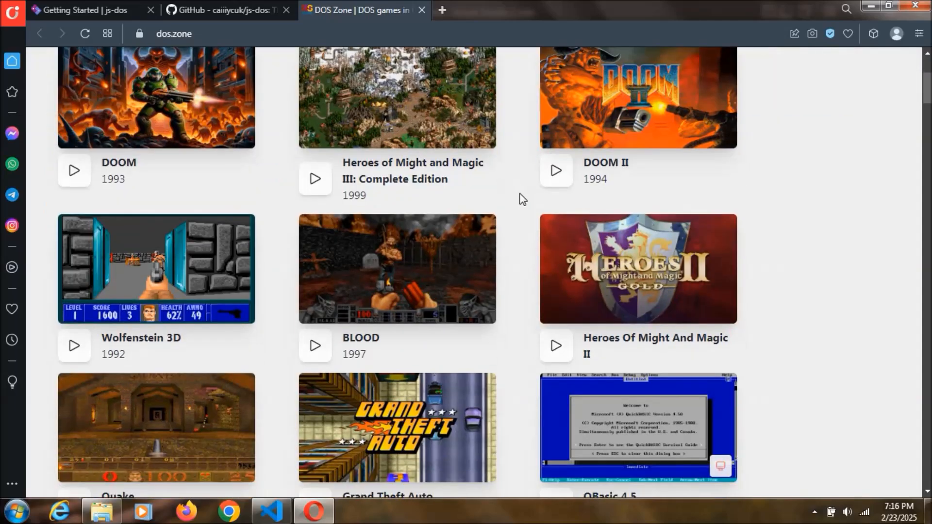
scroll(down, 3)
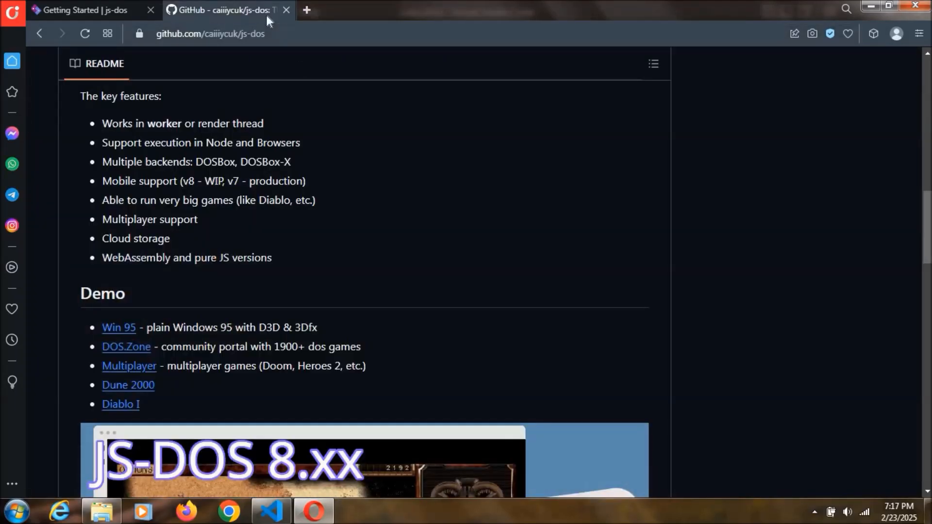
click(87, 11)
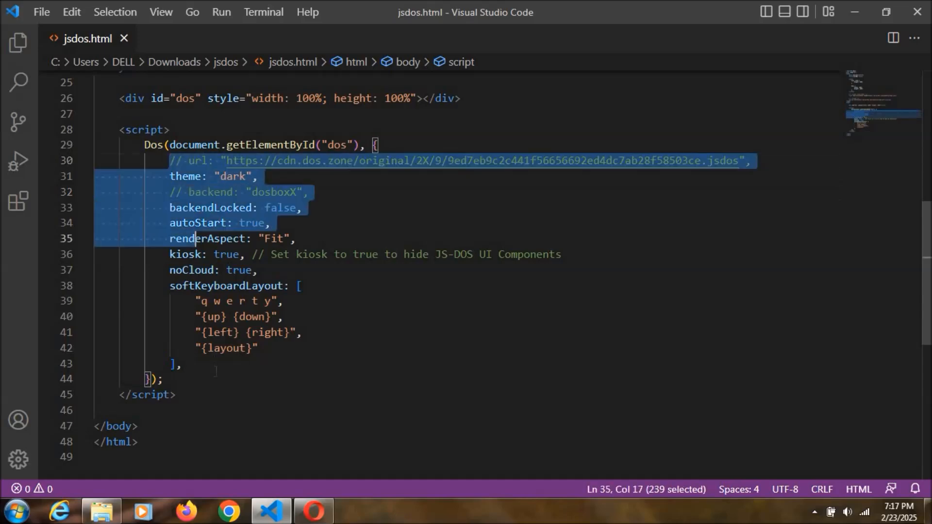
Select the Dos options from url to renderAspect, then open and scroll the Player API page.
drag(193, 238, 181, 363)
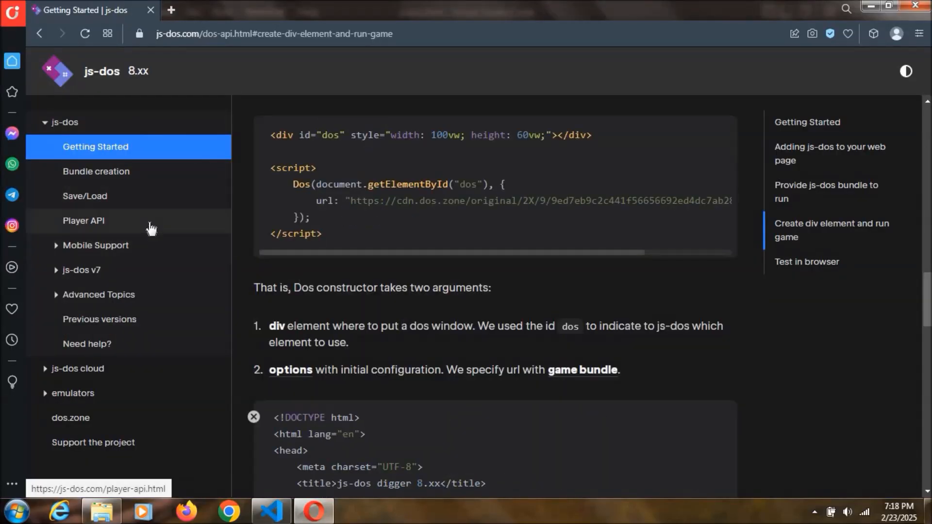
click(83, 220)
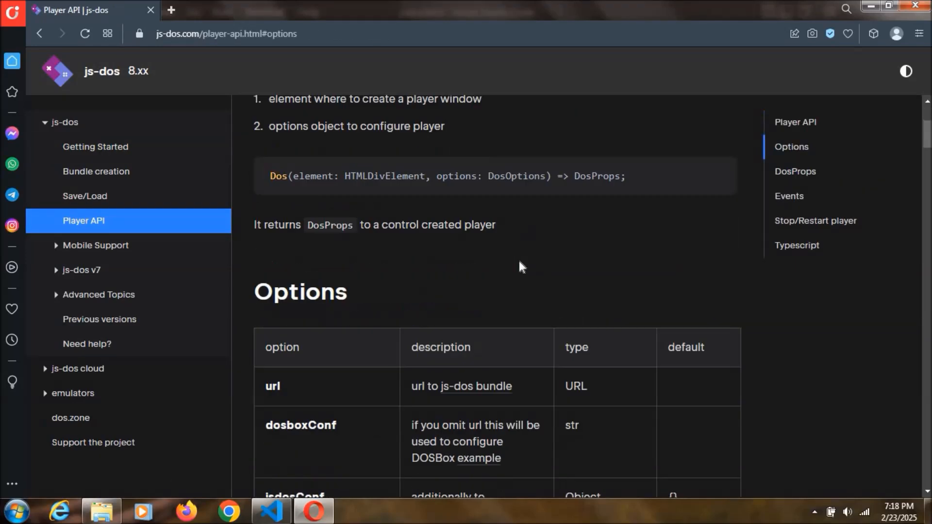
scroll(down, 3)
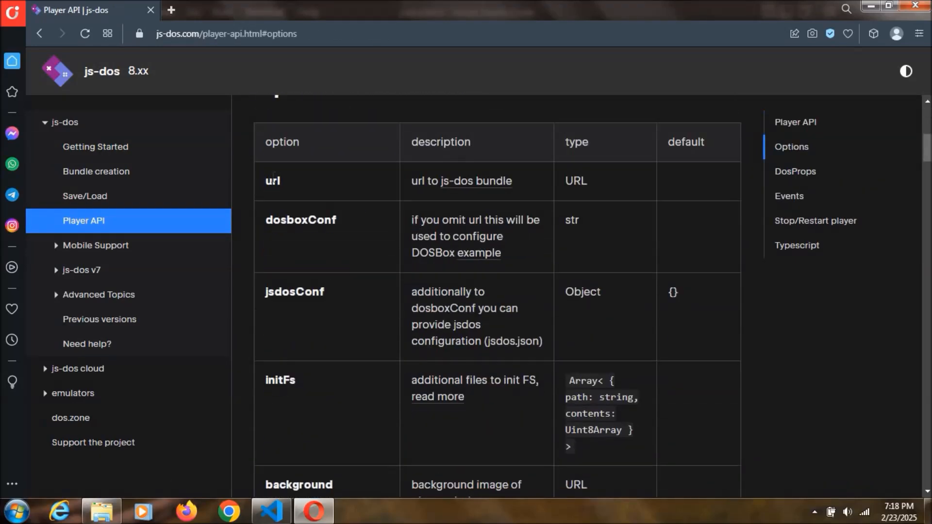
scroll(down, 3)
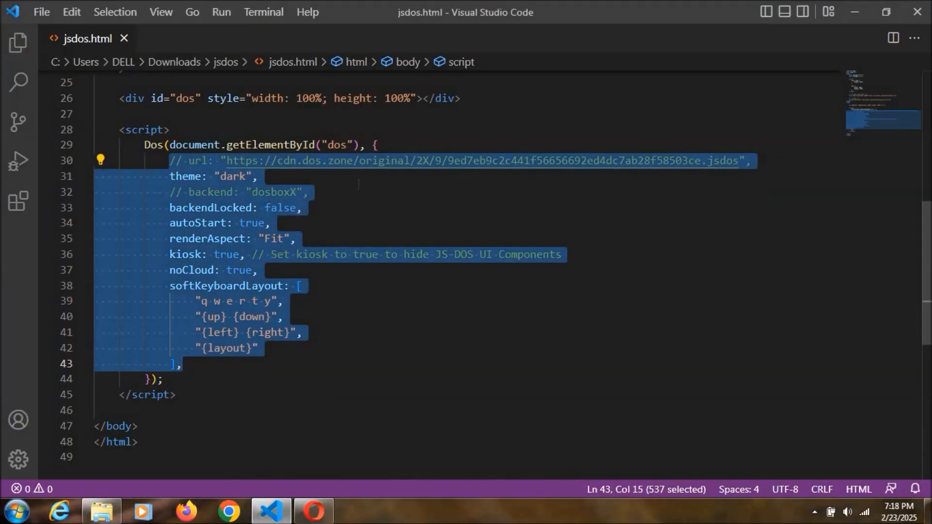
mouse_move(332, 226)
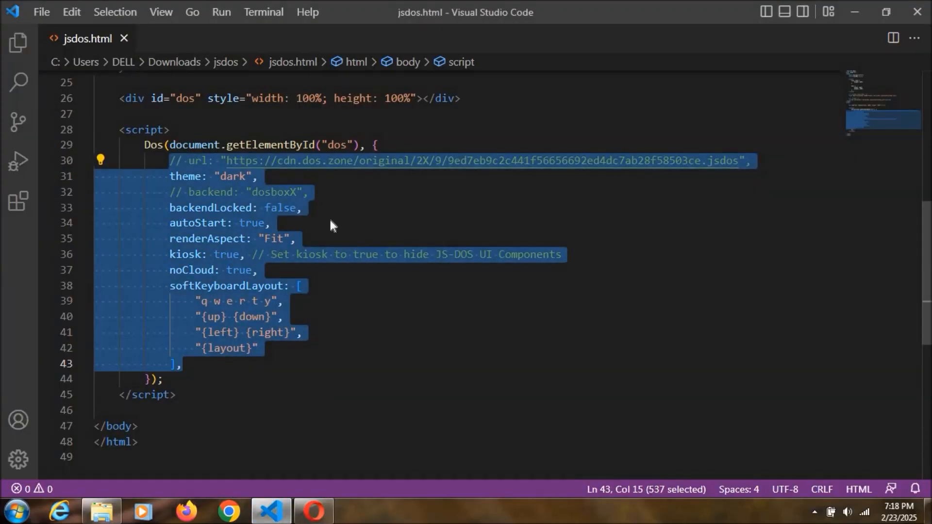
Jump to the DosProps section of the Player API docs and scroll down to Events.
click(309, 510)
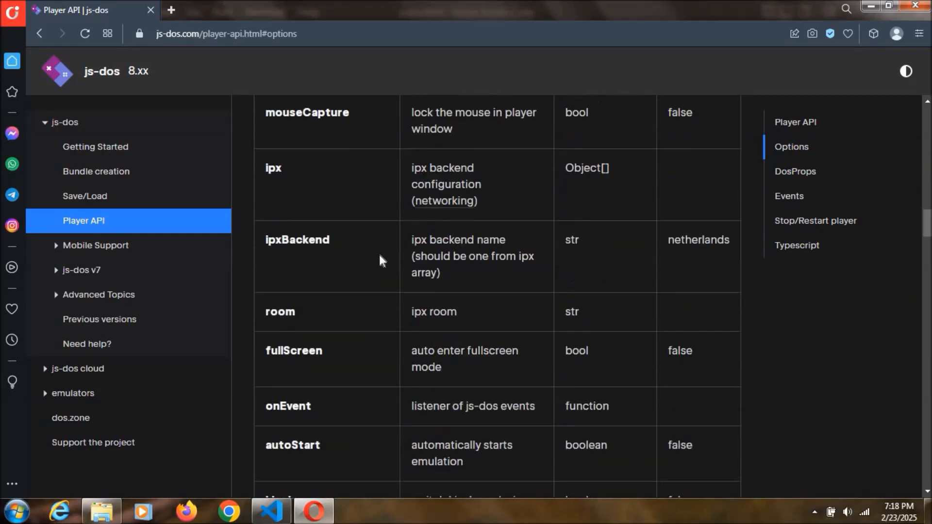
click(794, 172)
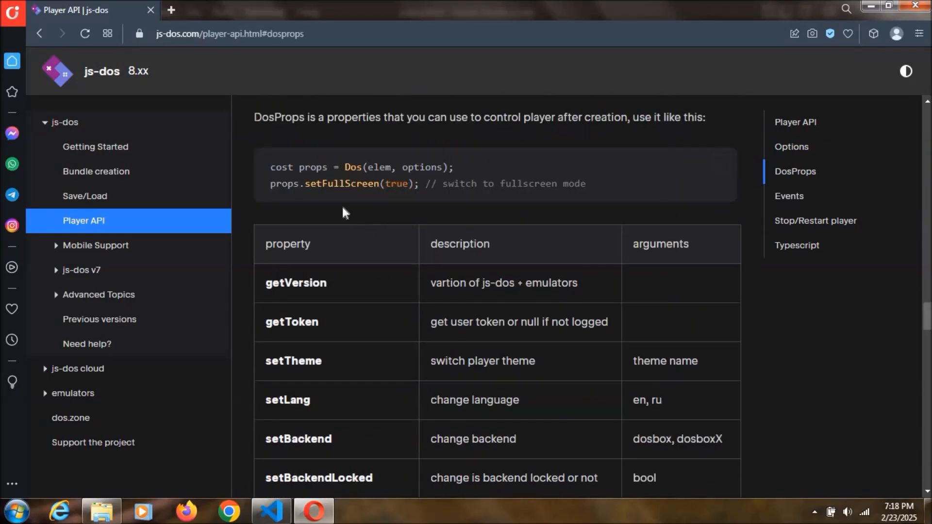
mouse_move(343, 302)
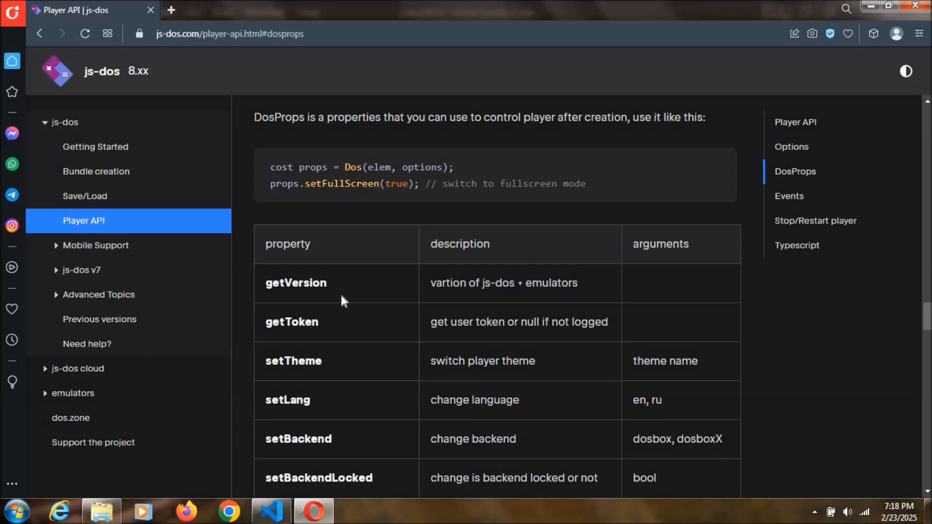
scroll(down, 3)
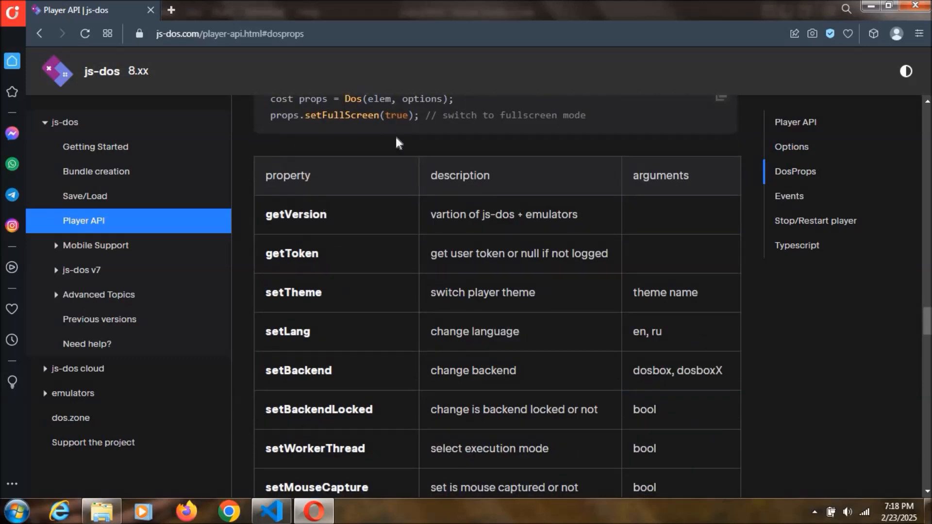
mouse_move(374, 83)
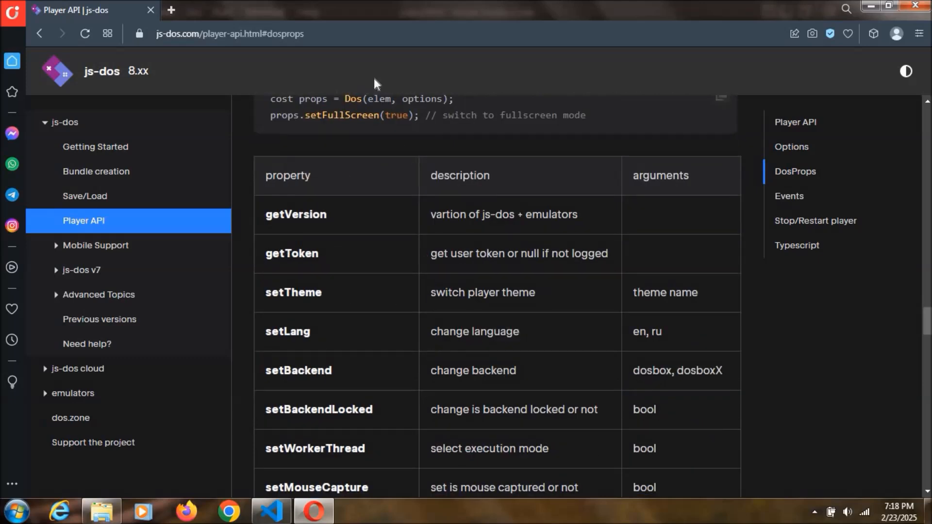
scroll(down, 3)
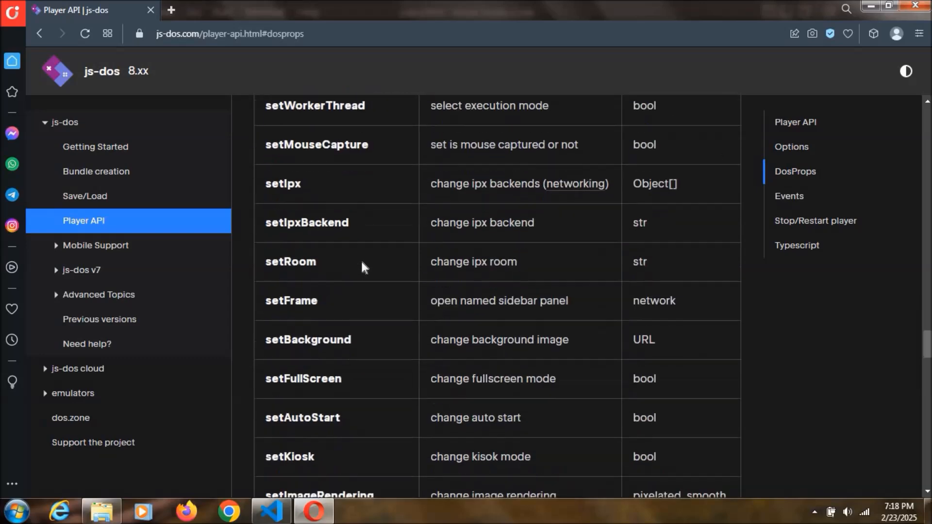
scroll(down, 3)
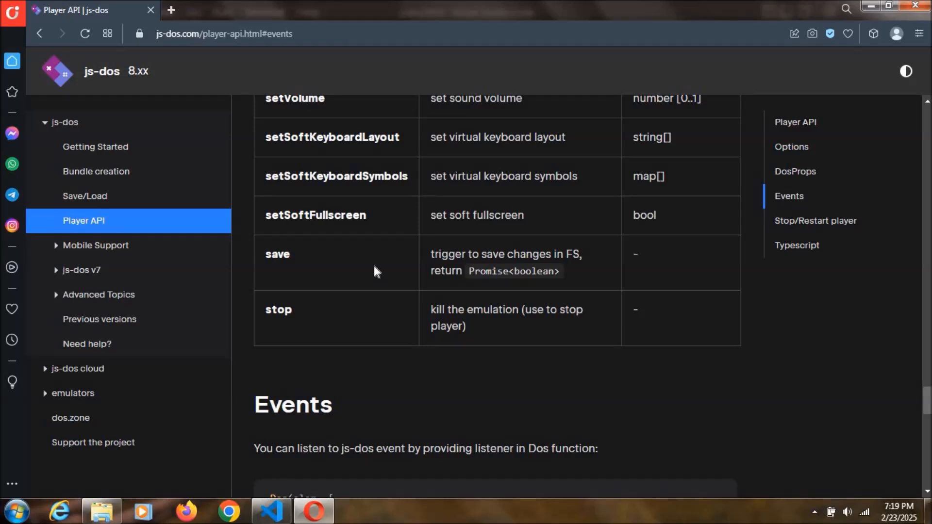
mouse_move(142, 173)
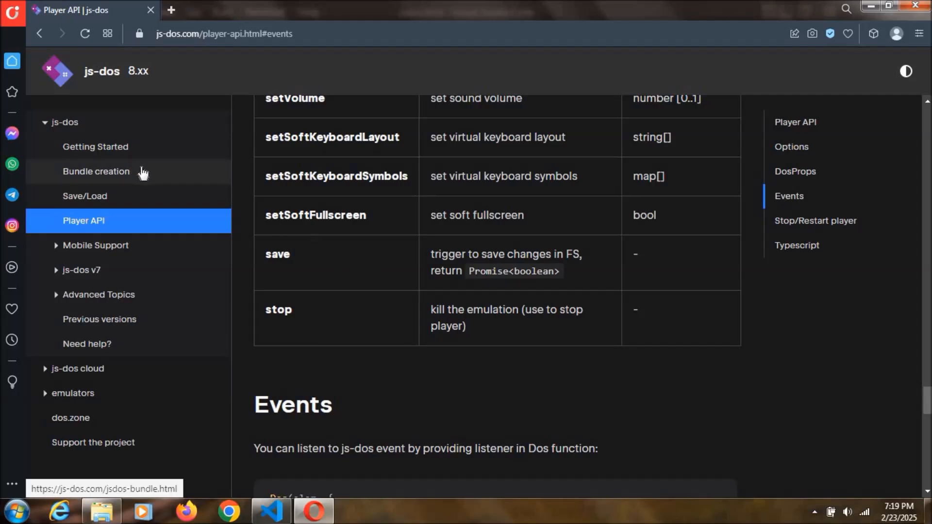
Open the Bundle creation guide's Game Studio section and follow its 'bundle generator' link.
click(96, 172)
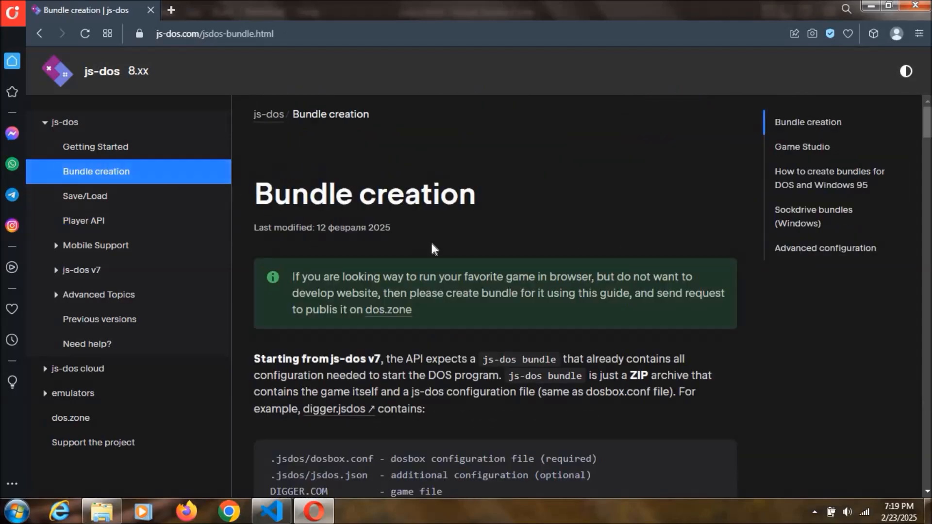
click(801, 146)
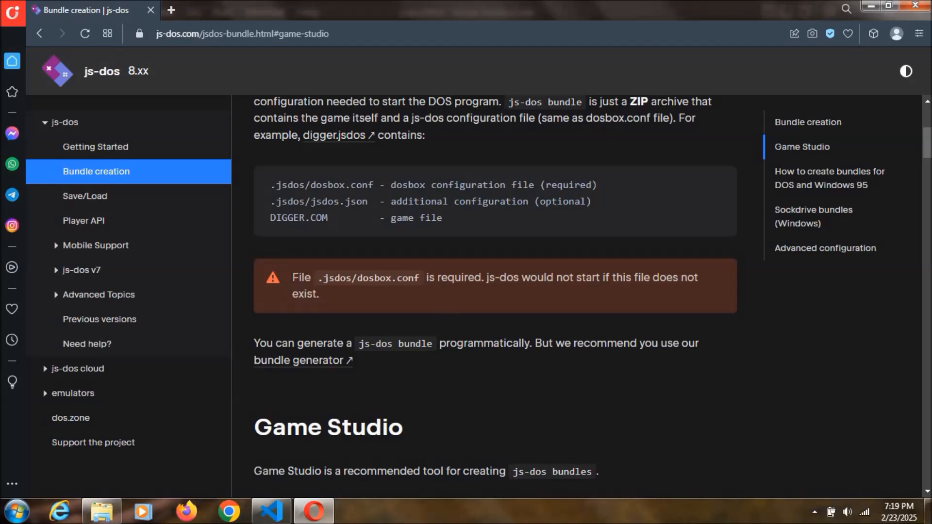
mouse_move(437, 323)
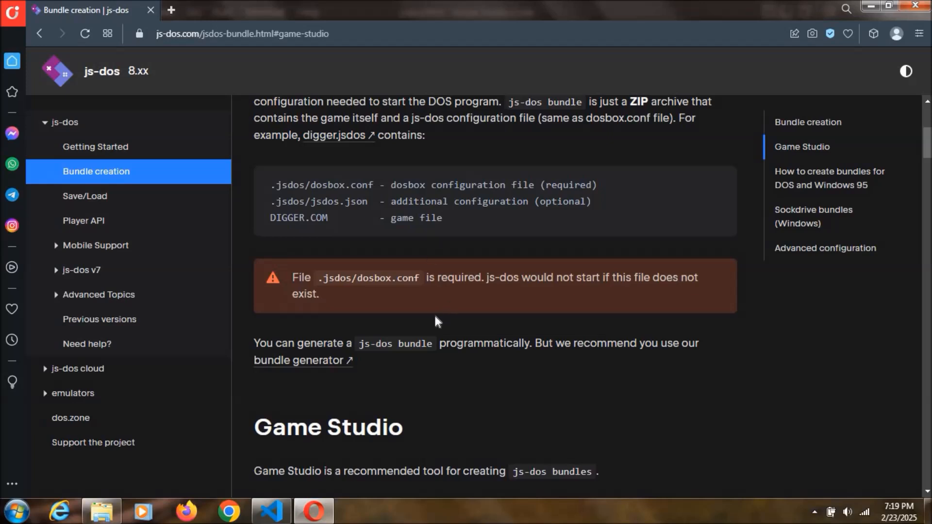
mouse_move(300, 370)
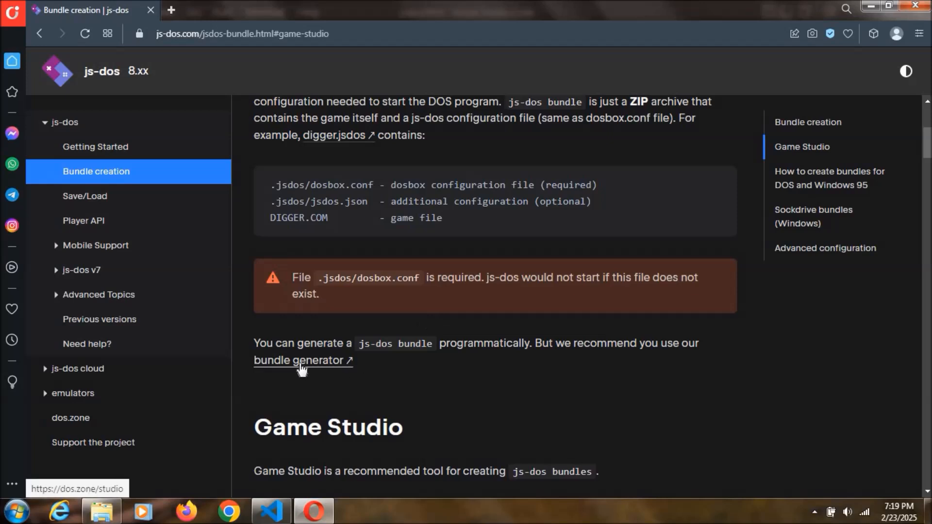
click(302, 360)
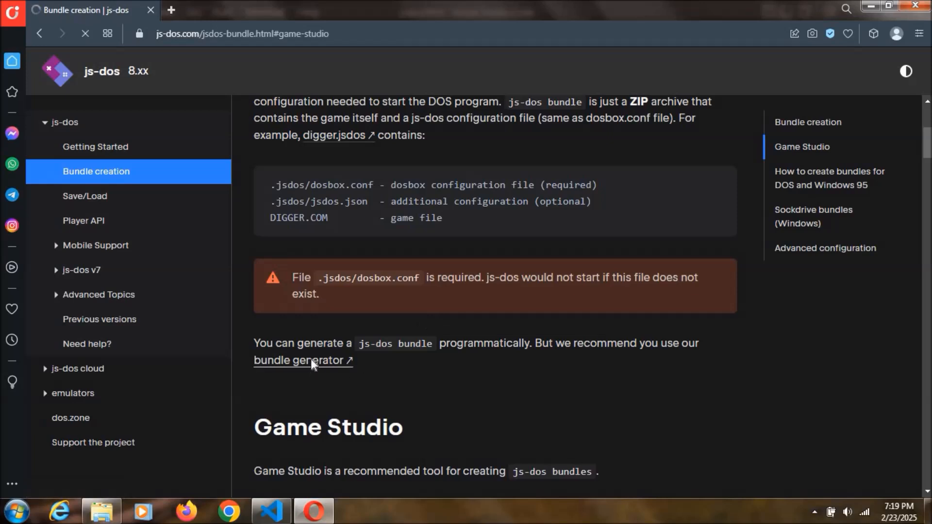
click(299, 361)
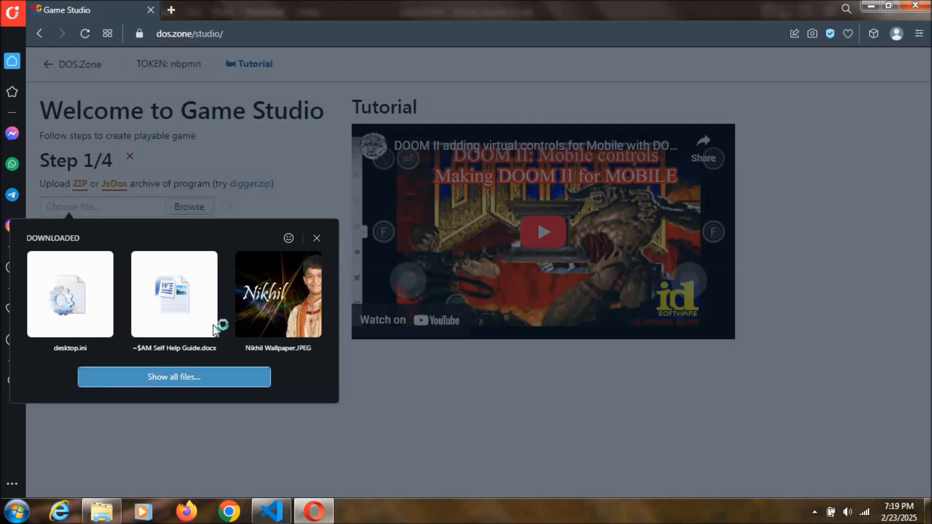
Browse for the SpaceInvaders archive and upload it to Game Studio.
click(189, 206)
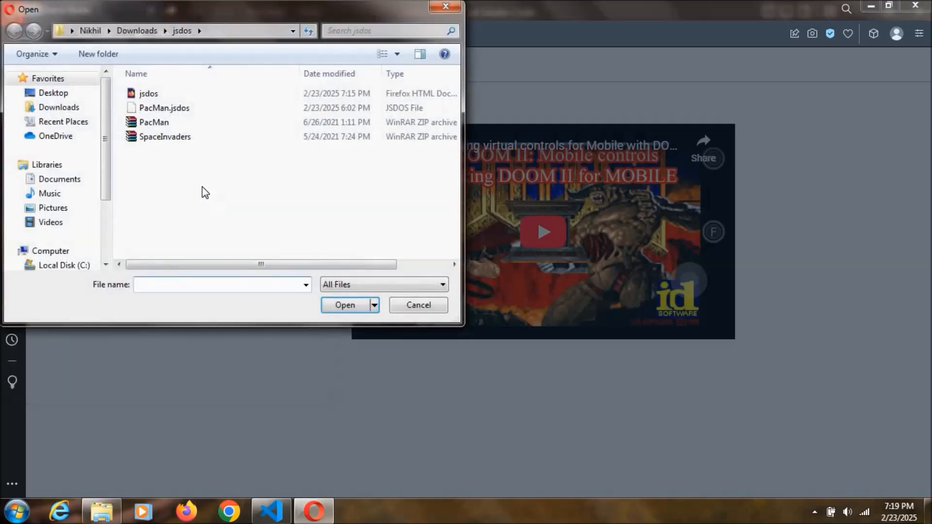
click(164, 137)
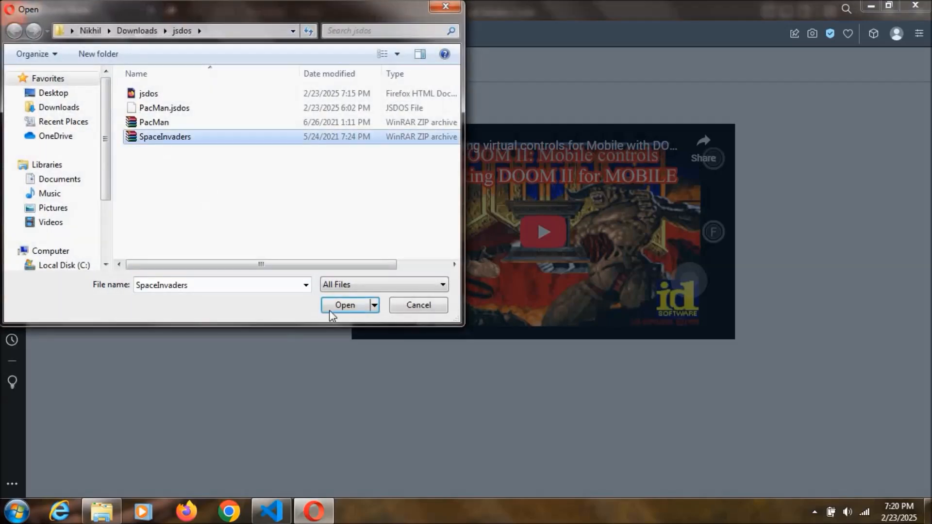
click(344, 305)
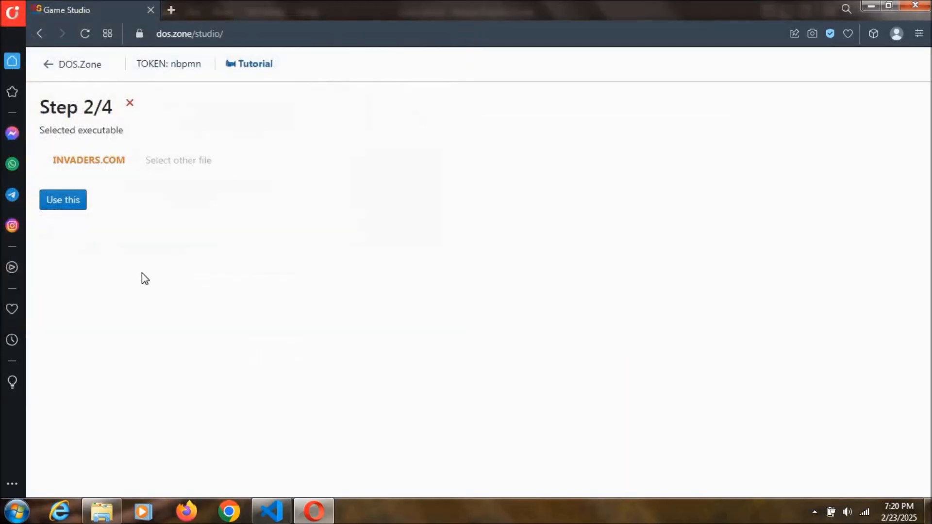
mouse_move(53, 168)
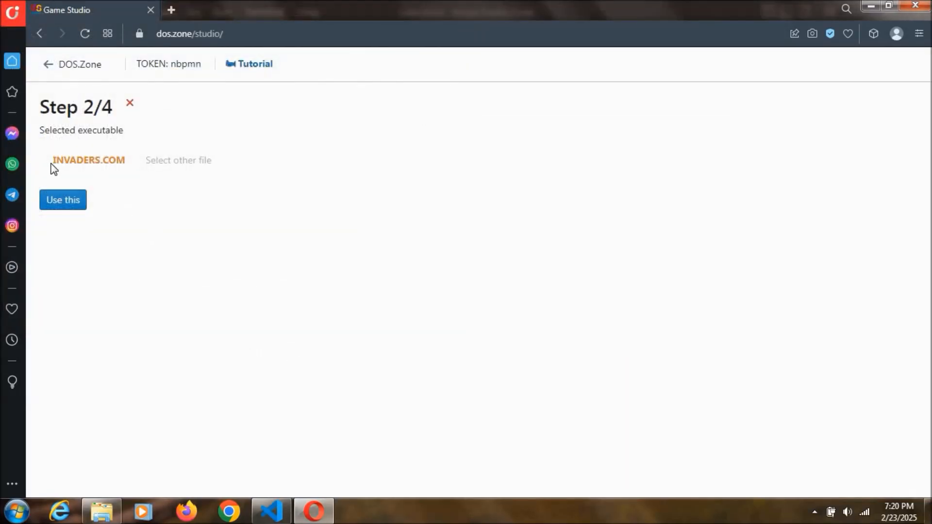
mouse_move(111, 160)
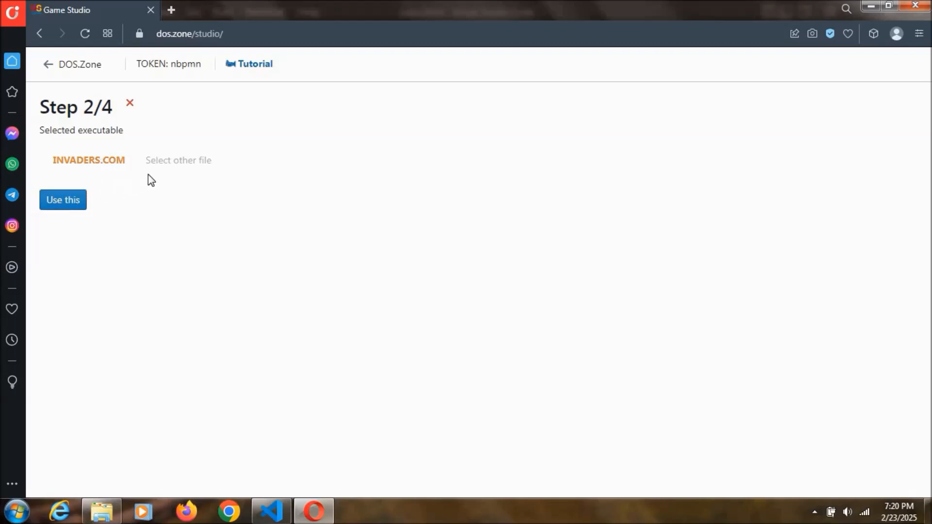
mouse_move(225, 160)
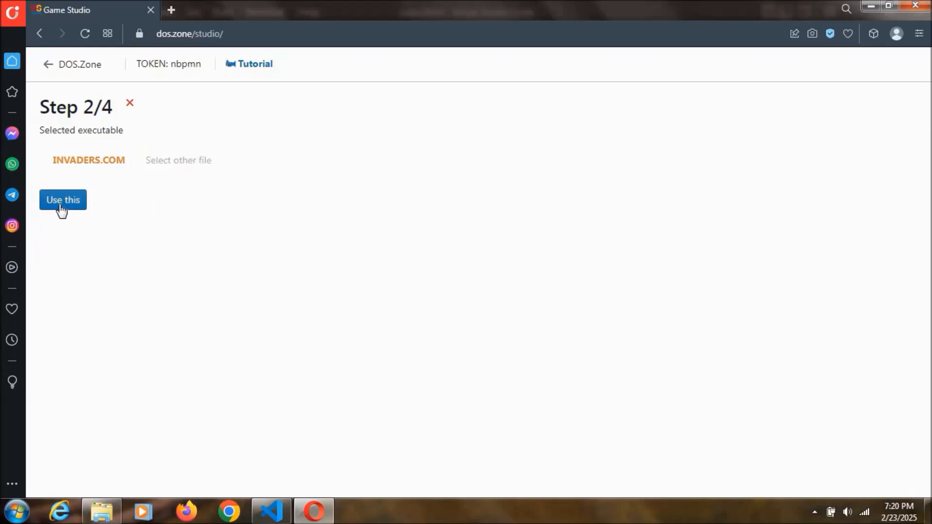
Accept INVADERS.COM with 'Use this' and scroll through the DOSBOX, CPU, SDL, MIXER and AUTOEXEC settings.
click(62, 200)
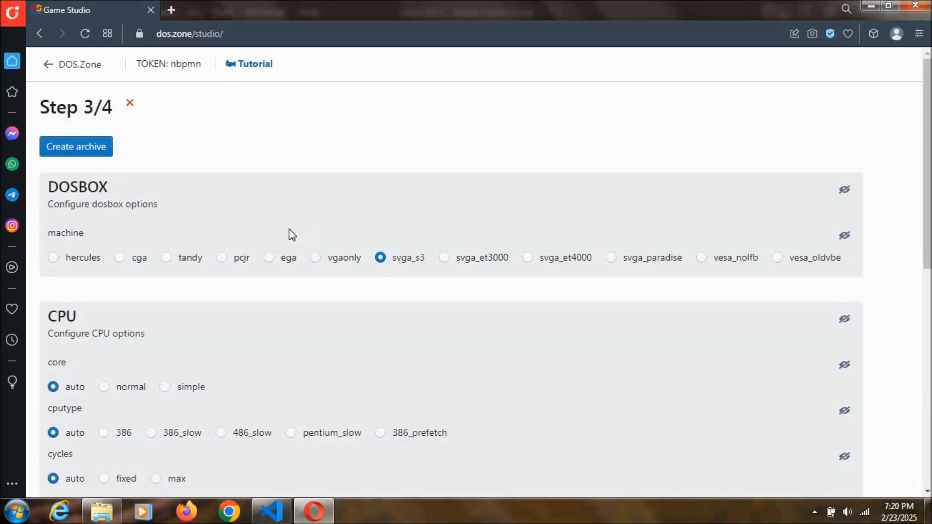
scroll(down, 3)
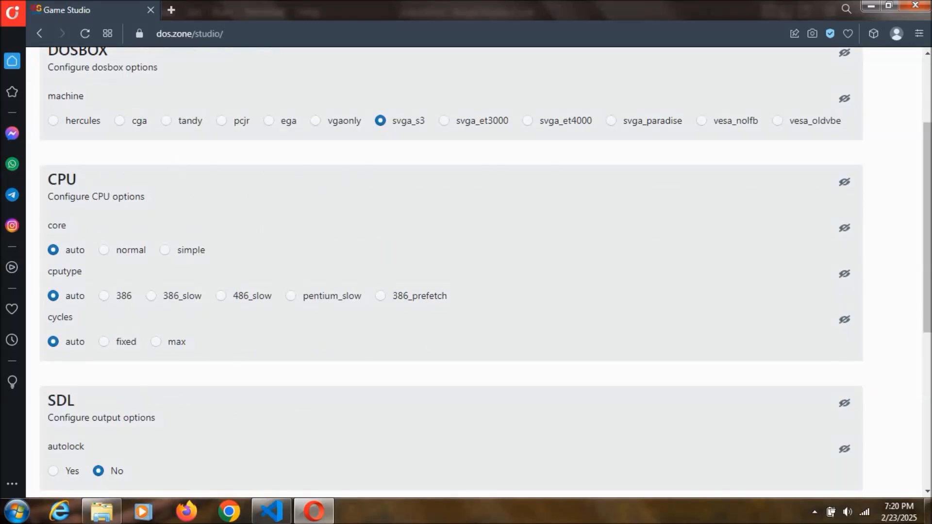
scroll(down, 3)
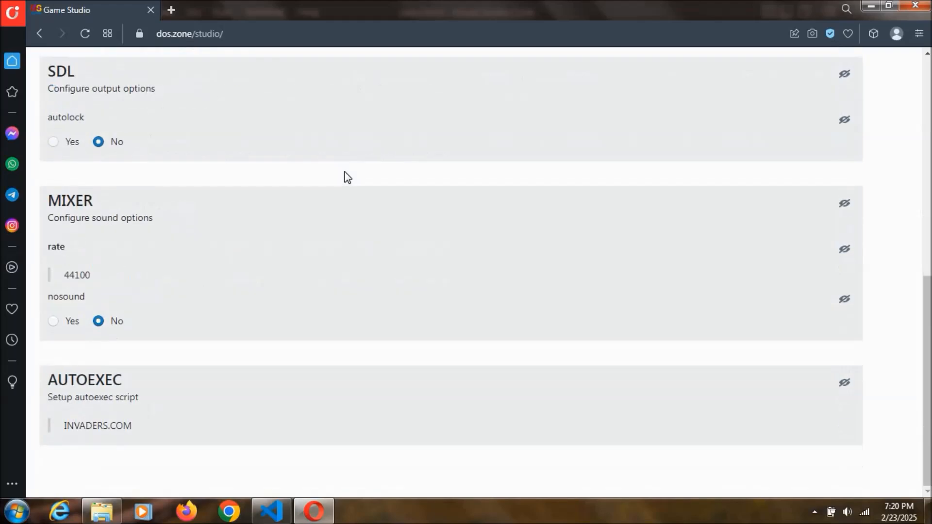
mouse_move(81, 383)
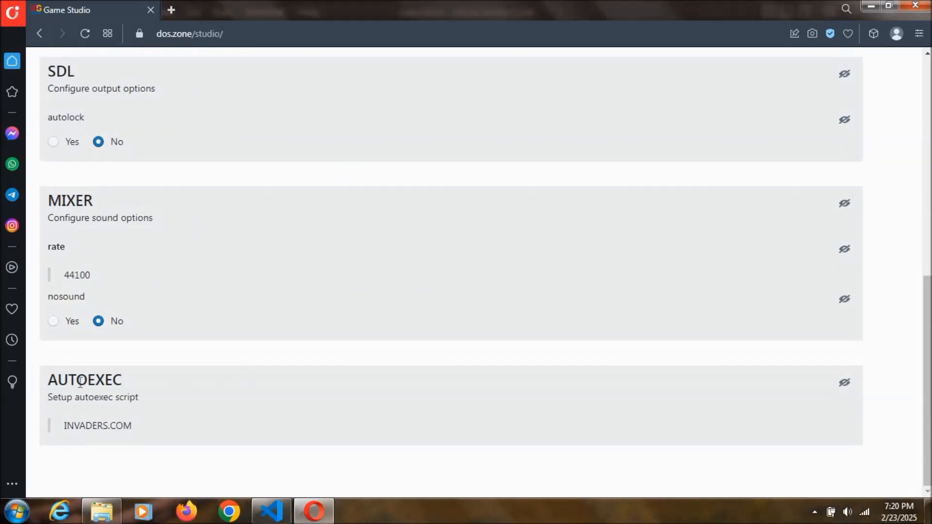
click(97, 426)
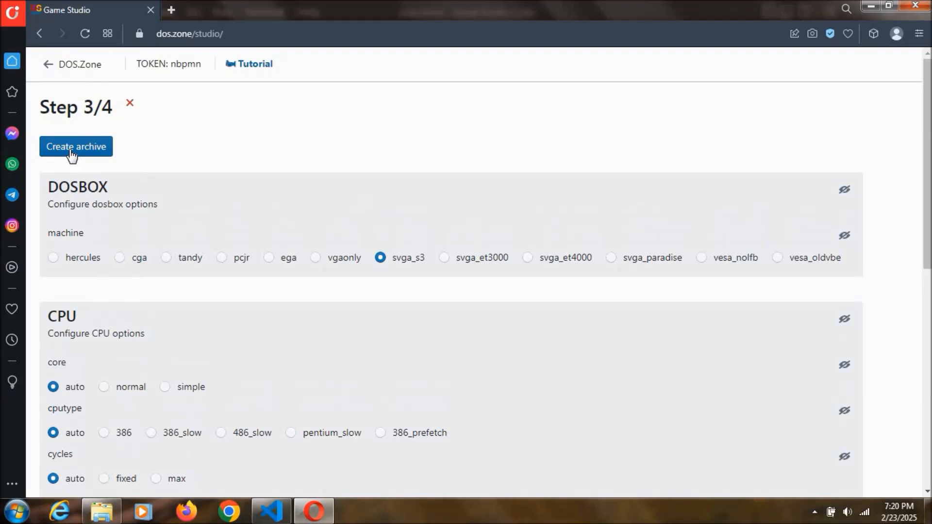
Build the bundle, add and inspect a control layer, then download SpaceInvaders.jsdos.
click(76, 147)
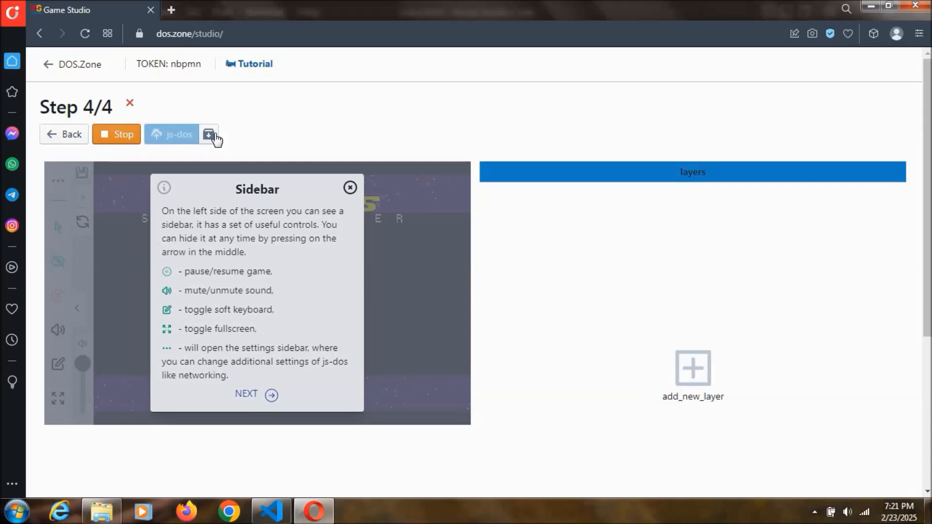
mouse_move(611, 181)
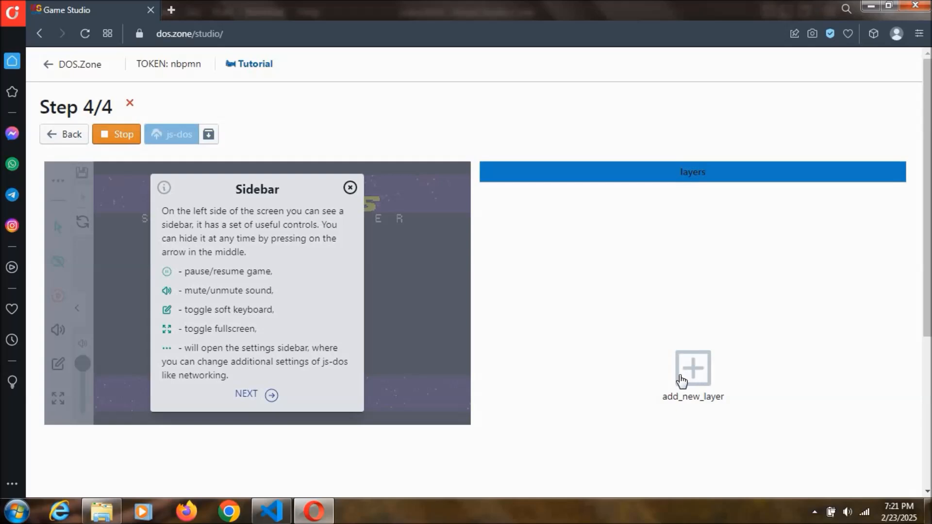
click(692, 371)
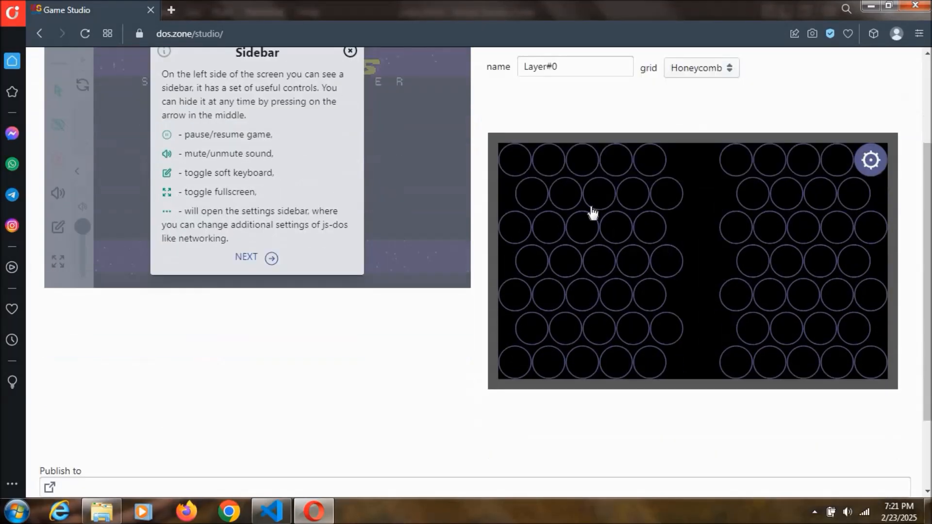
mouse_move(612, 341)
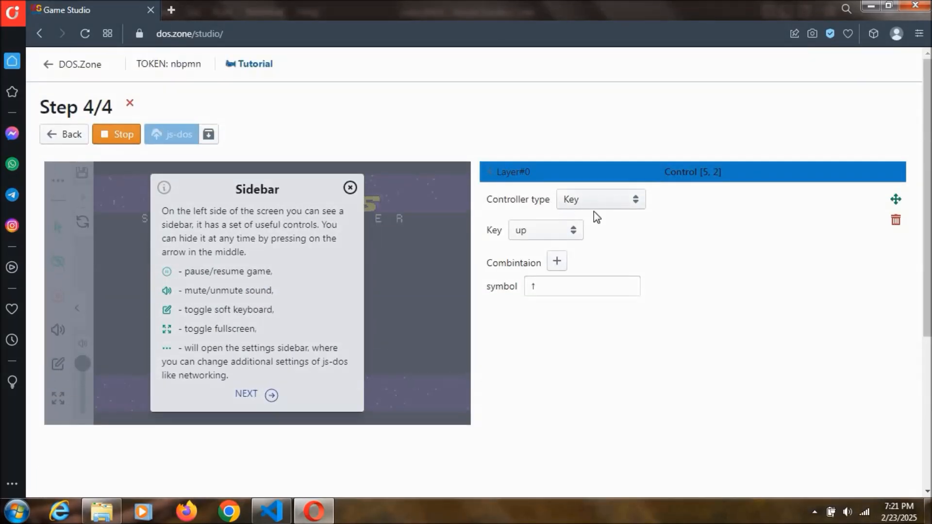
mouse_move(881, 239)
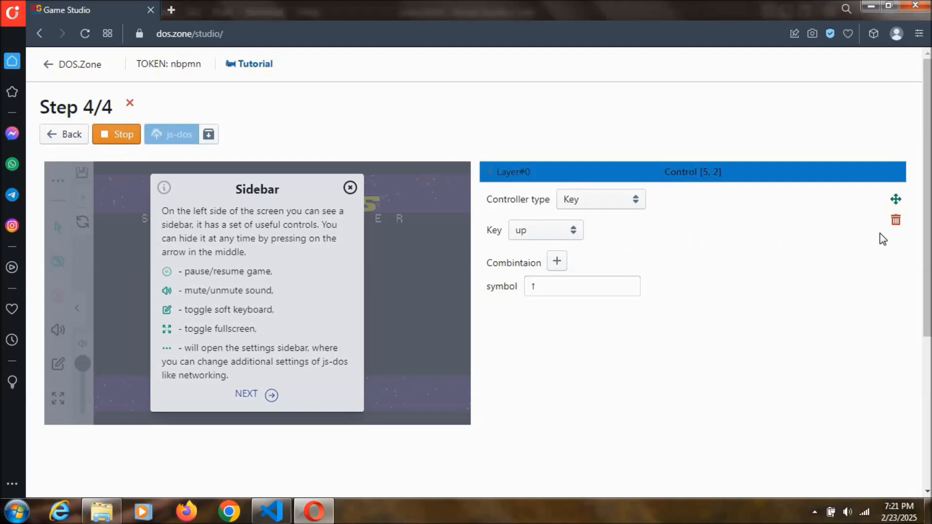
click(508, 172)
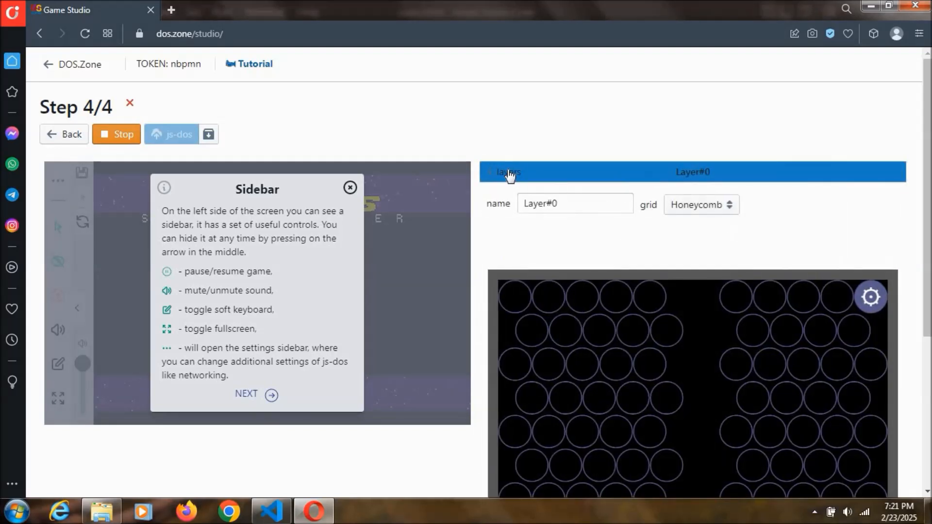
click(504, 173)
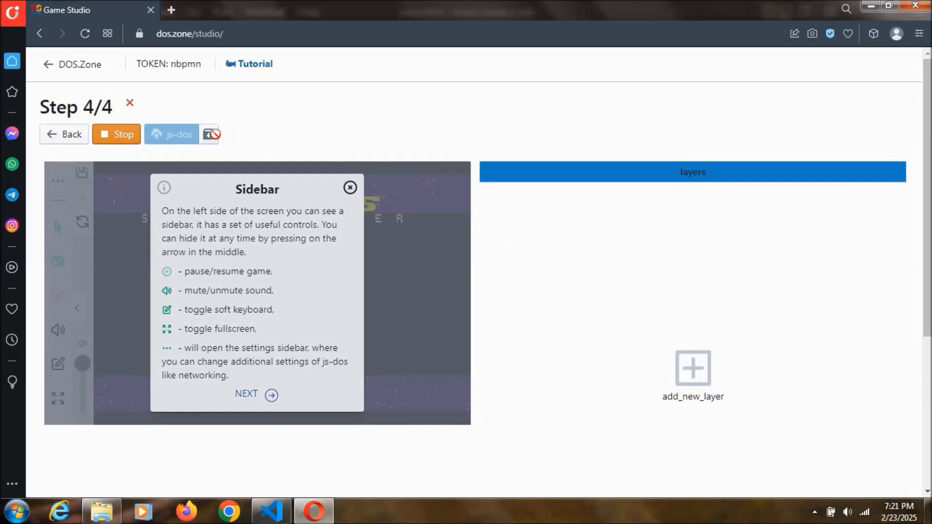
click(208, 134)
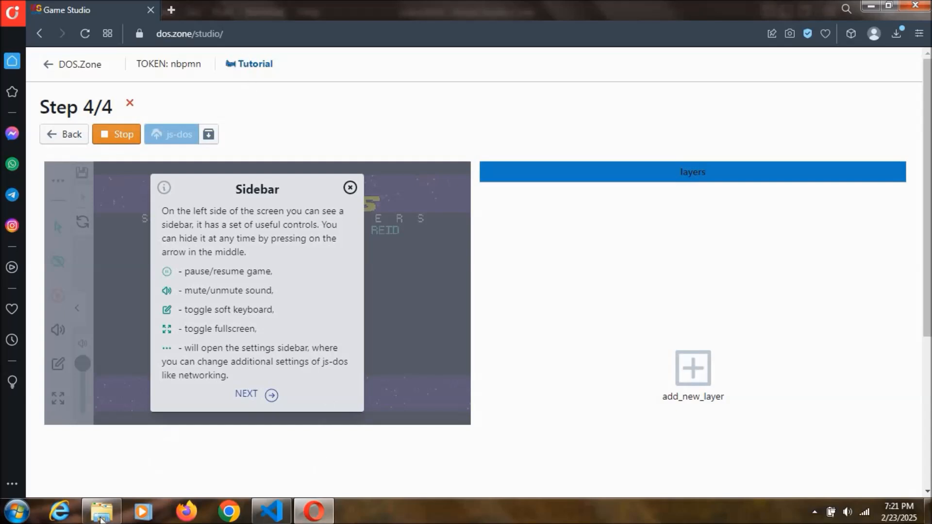
Load SpaceInvaders.jsdos from Downloads into the local js-dos page and focus the running game.
click(100, 510)
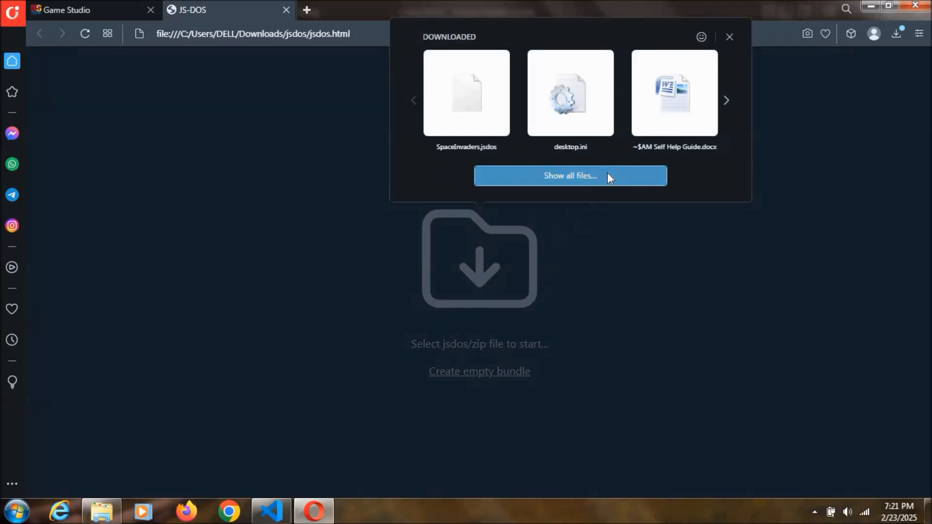
click(570, 176)
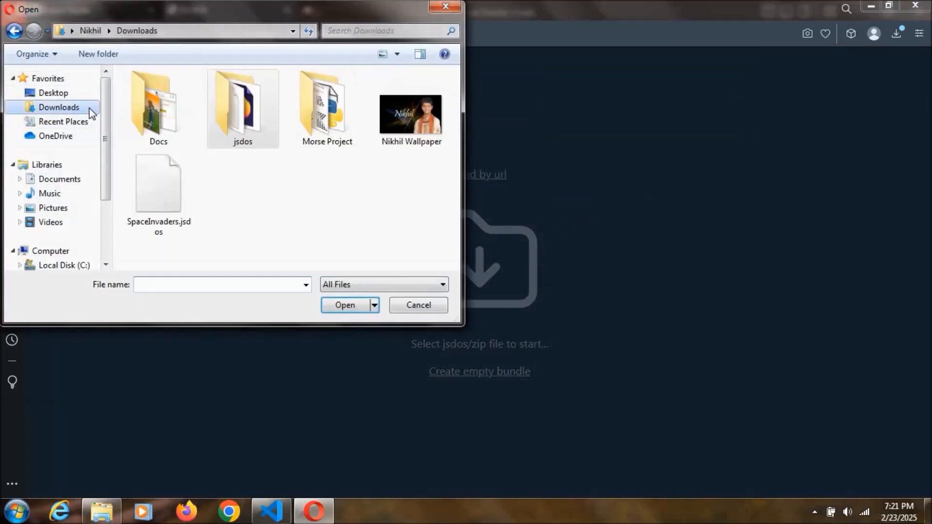
click(158, 184)
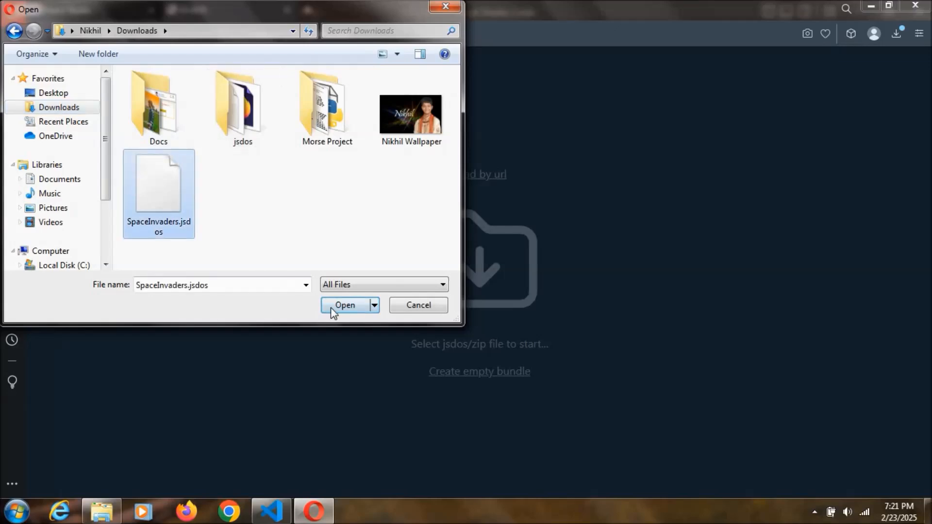
click(345, 304)
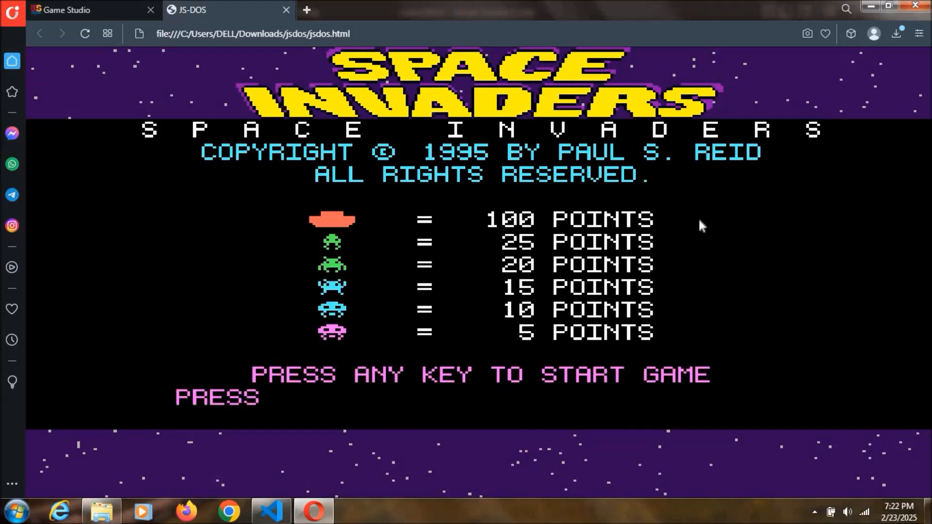
click(268, 510)
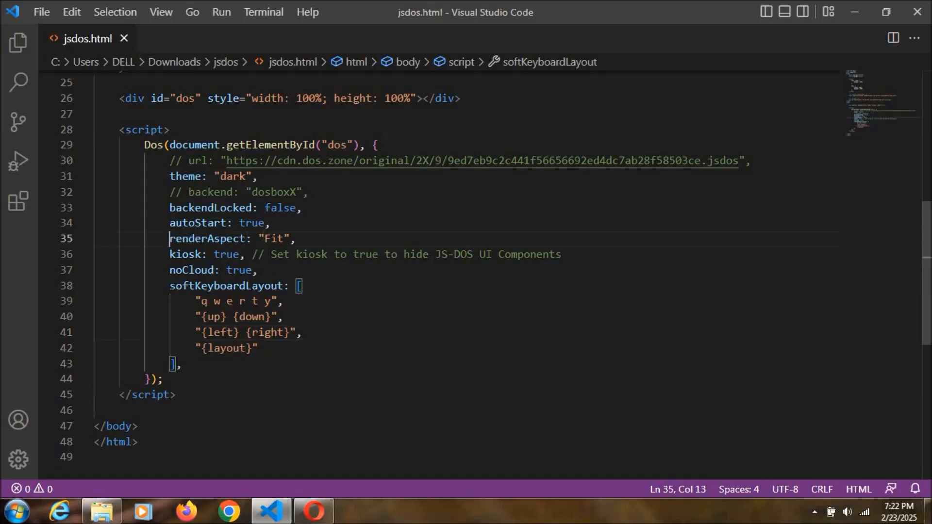
Review the Dos() options in jsdos.html by selecting a line of its settings.
drag(169, 239, 292, 238)
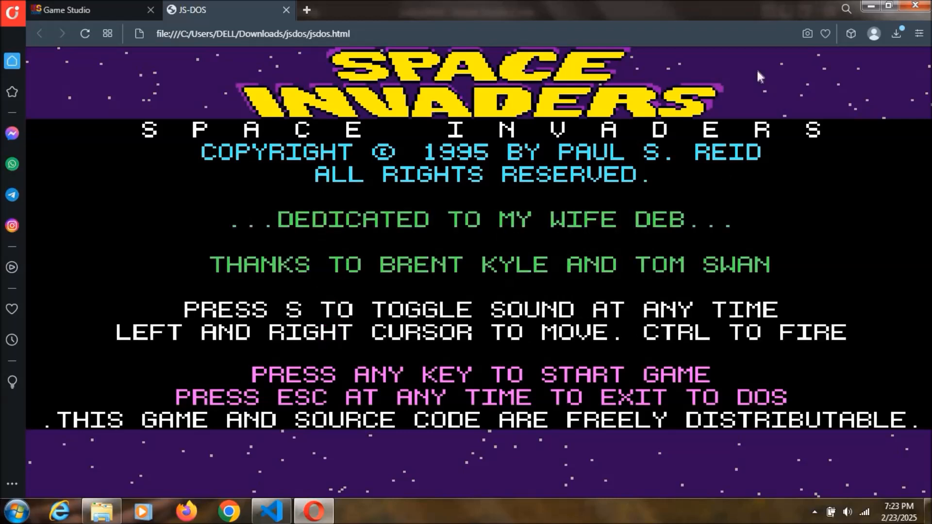
mouse_move(767, 80)
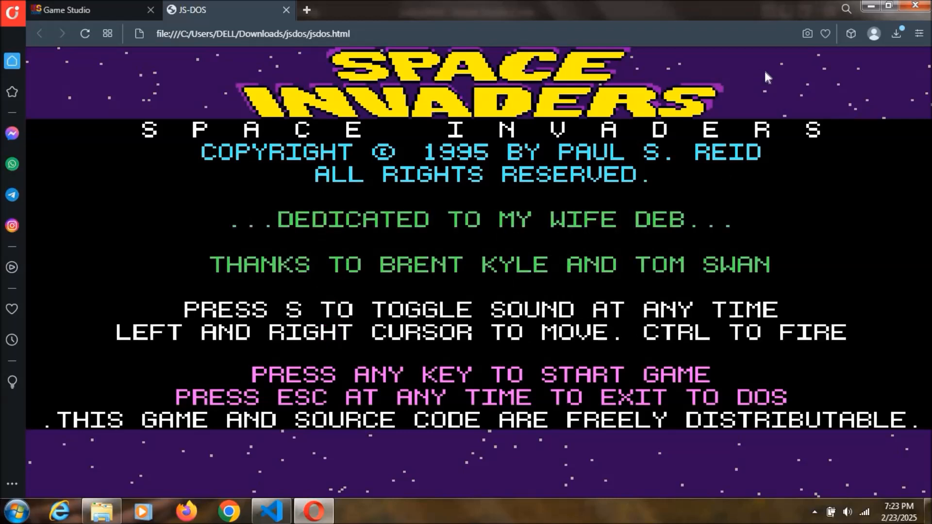
mouse_move(198, 72)
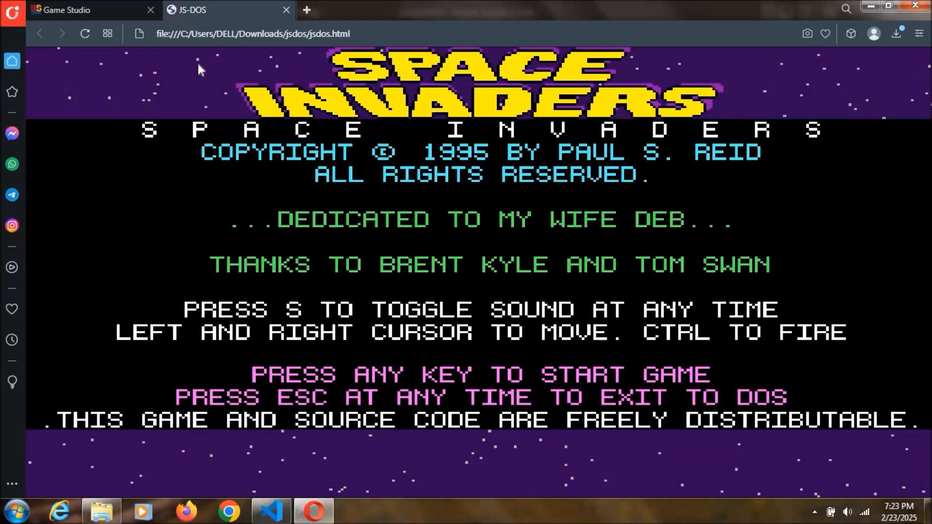
Open Opera's main menu to reach its Developer options.
click(9, 17)
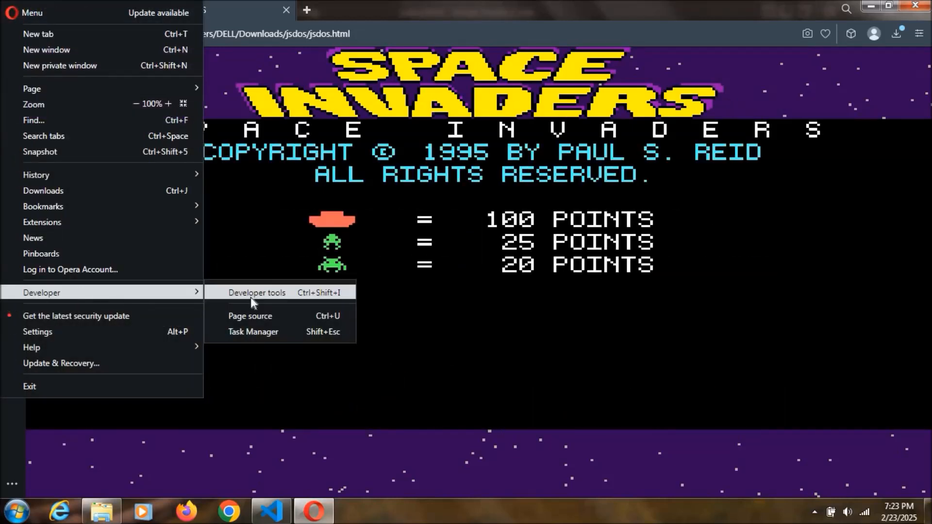
Open developer tools on the Network tab, reload SpaceInvaders.jsdos, and inspect the emulators.js request.
click(257, 293)
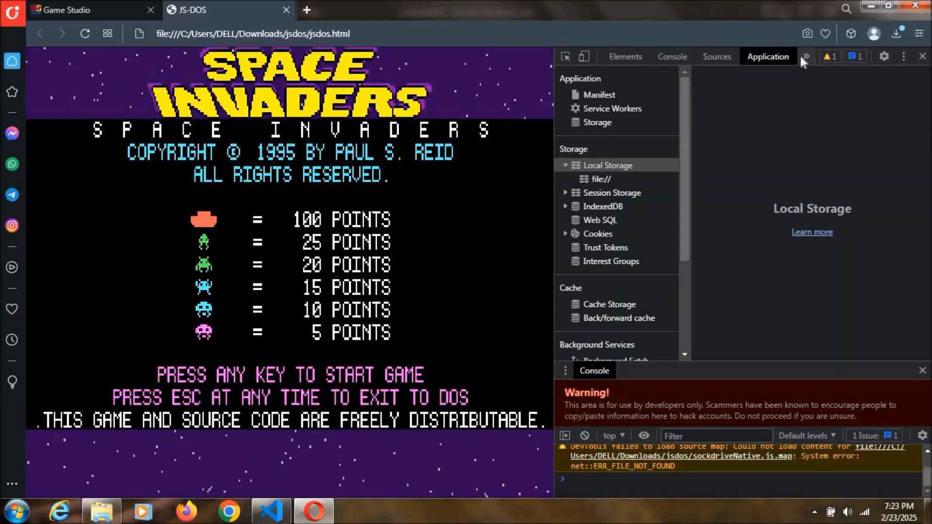
click(806, 56)
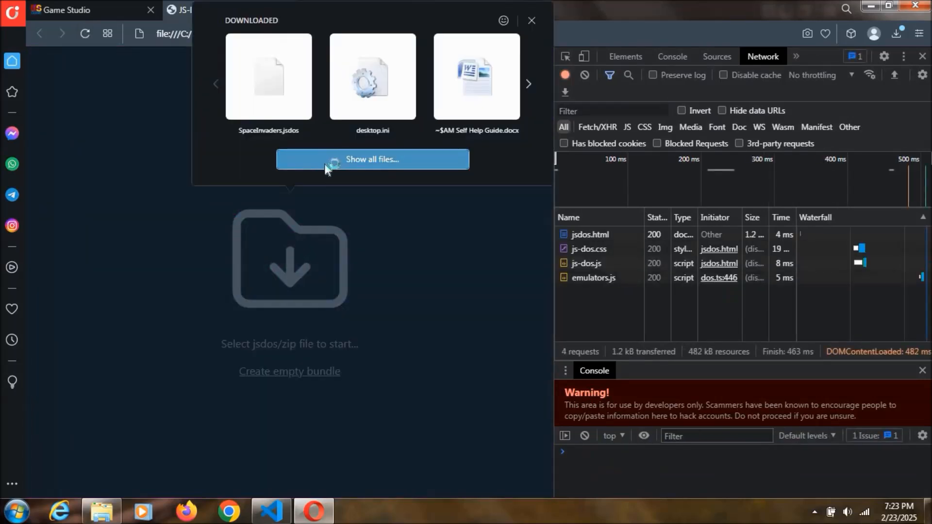
click(372, 159)
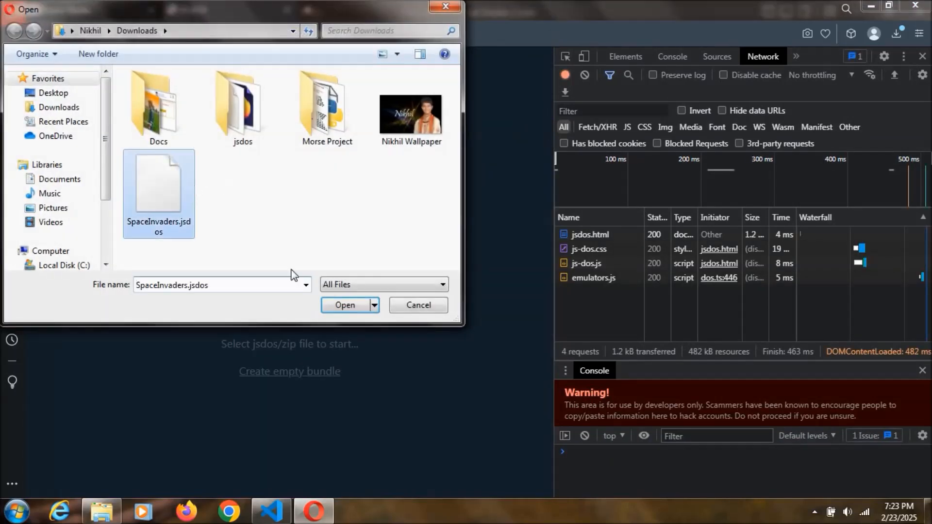
click(345, 305)
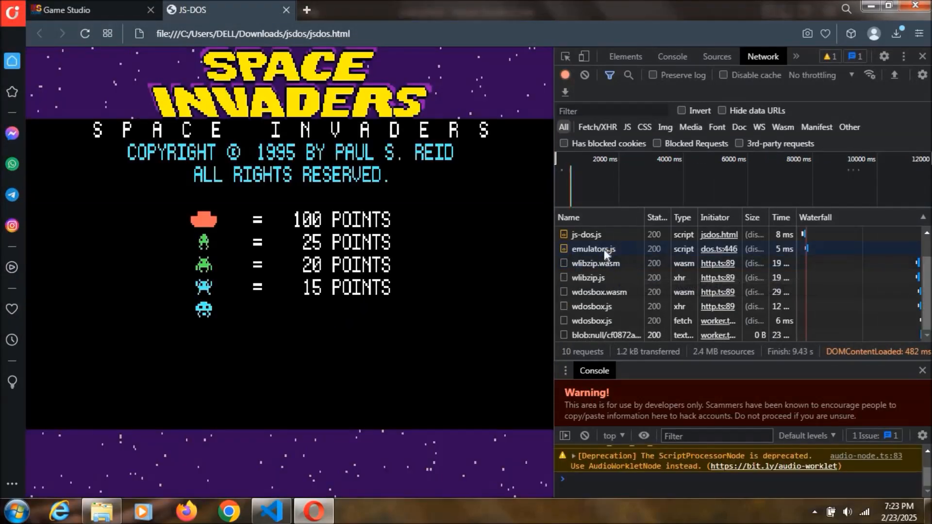
click(593, 248)
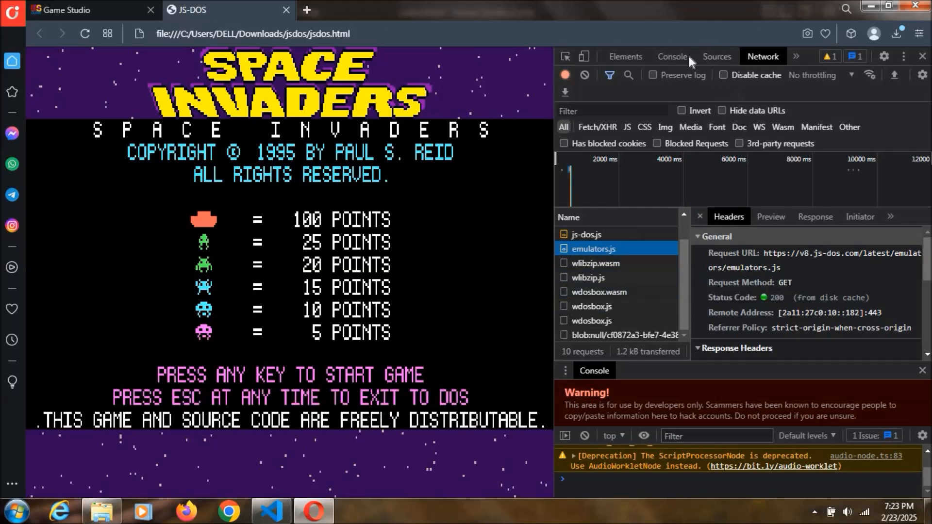
In developer tools Sources, expand the wasm folder and open the 005a527a module.
click(717, 57)
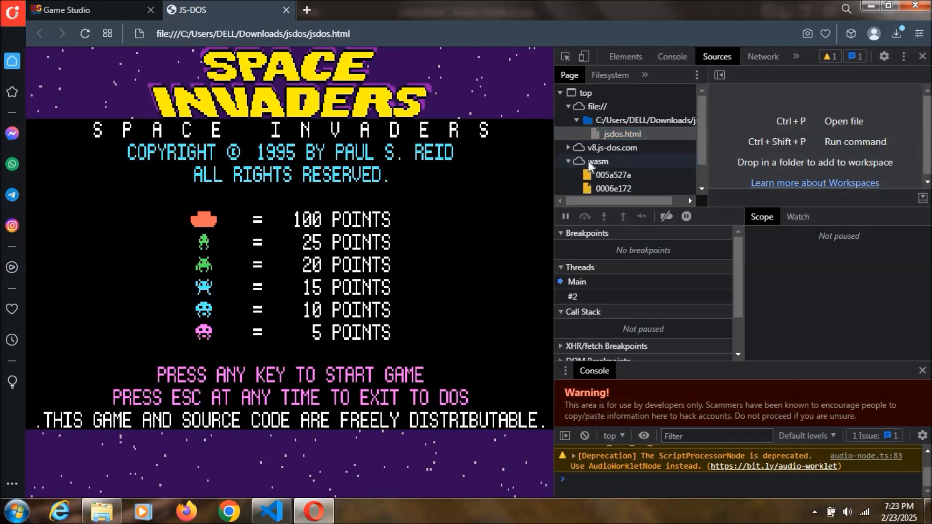
scroll(down, 3)
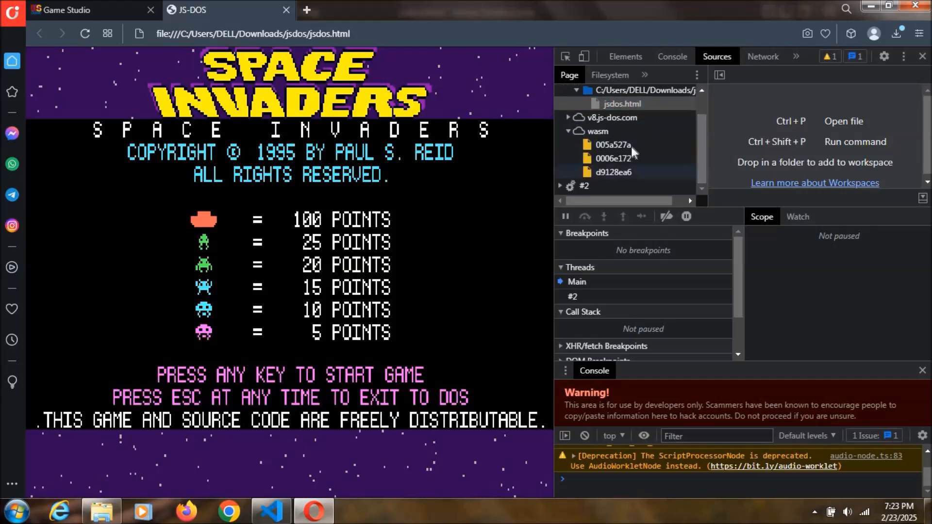
click(613, 144)
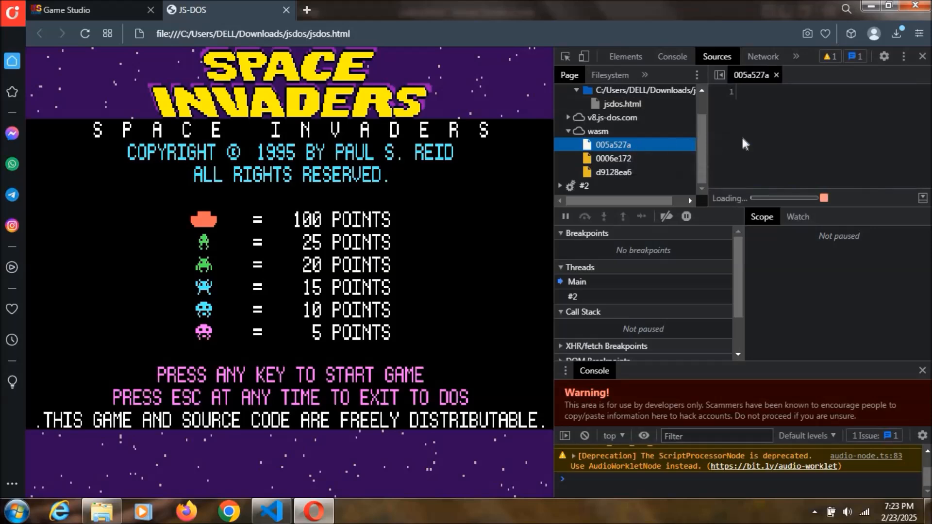
click(613, 159)
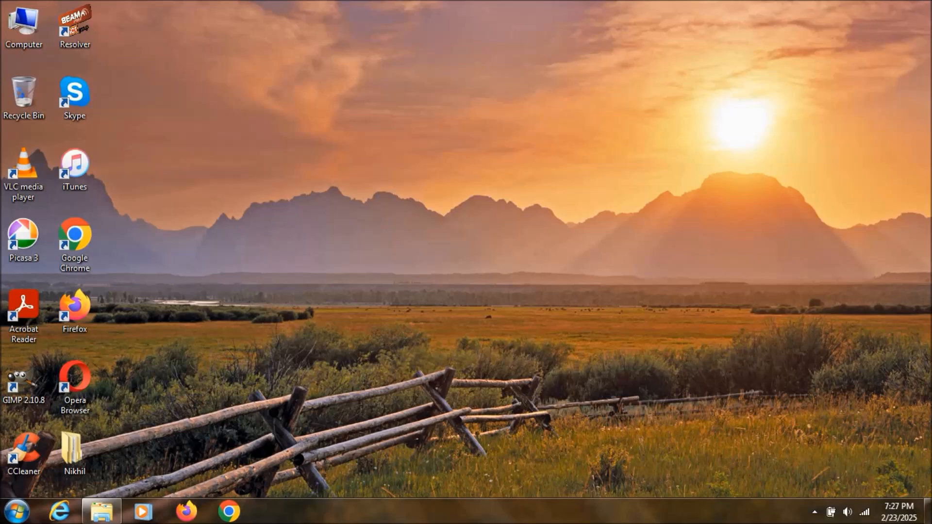
mouse_move(870, 30)
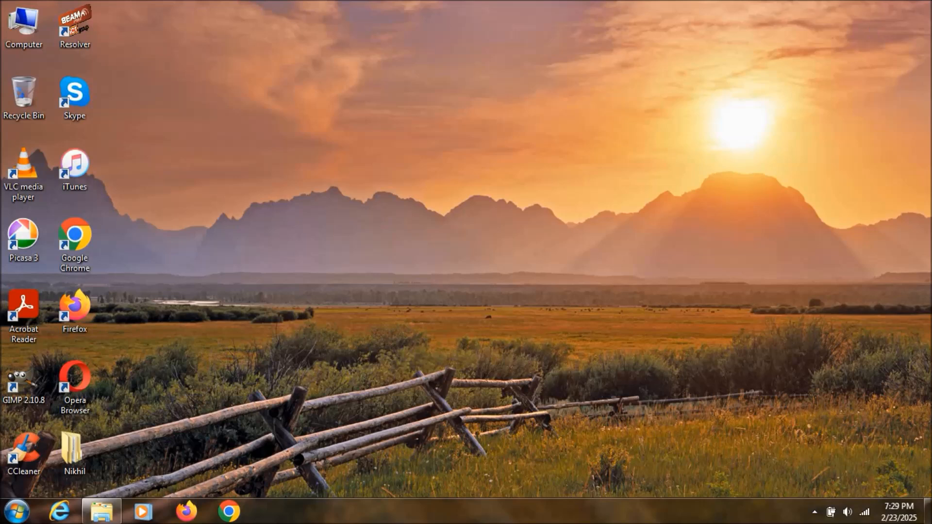
mouse_move(861, 41)
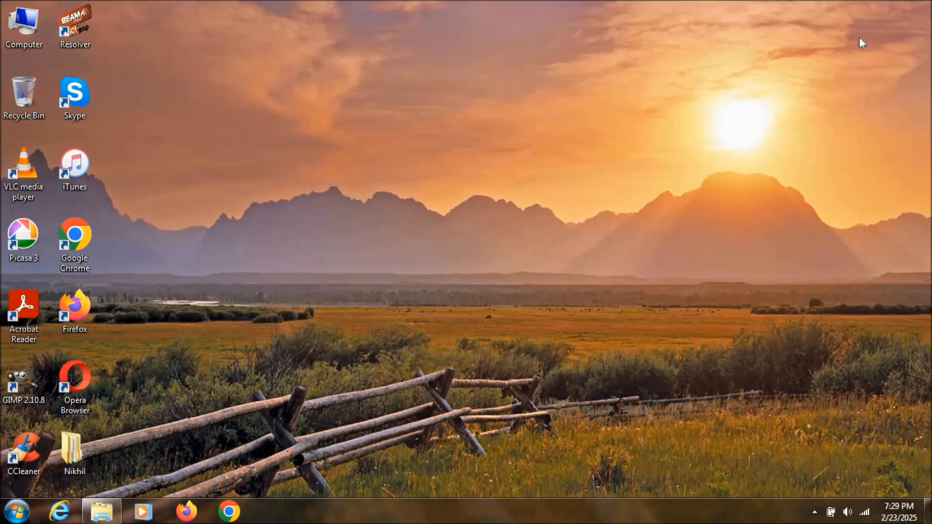